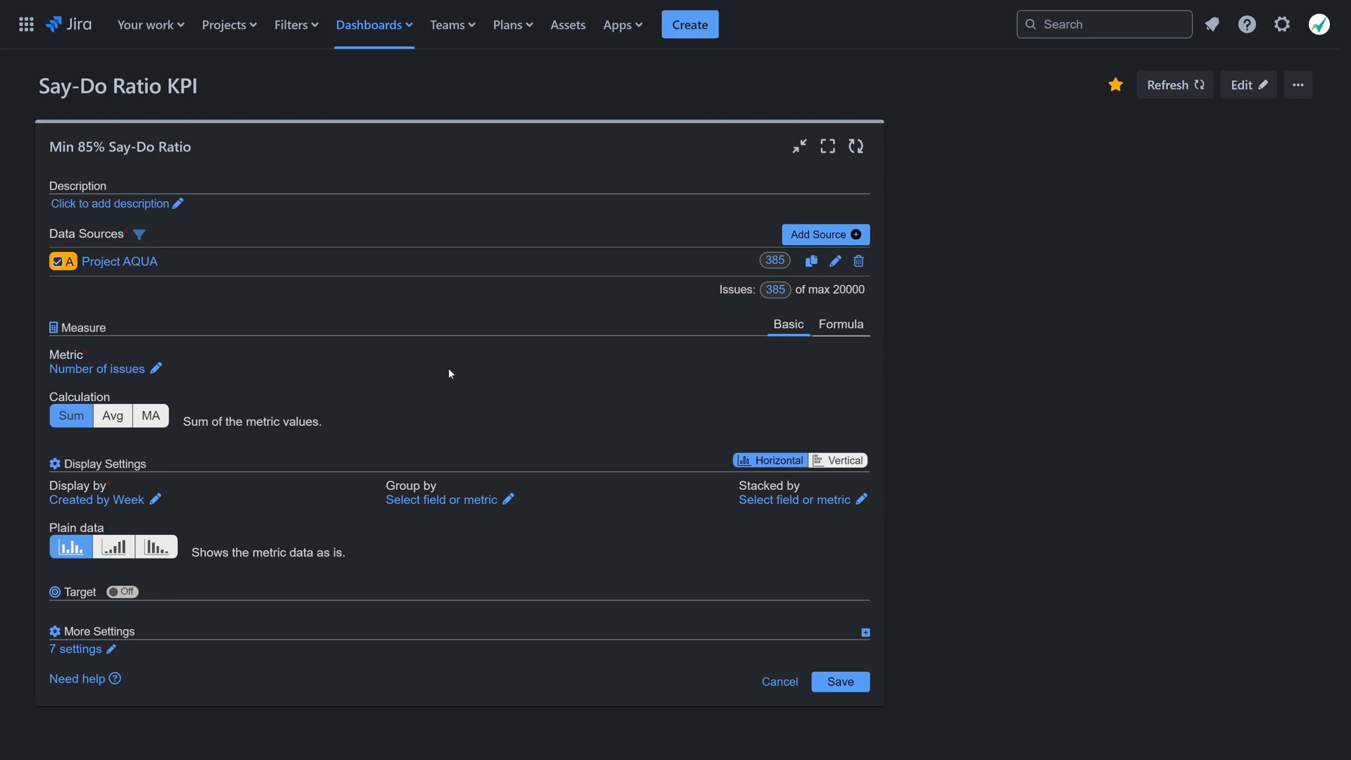
pyautogui.moveTo(304, 370)
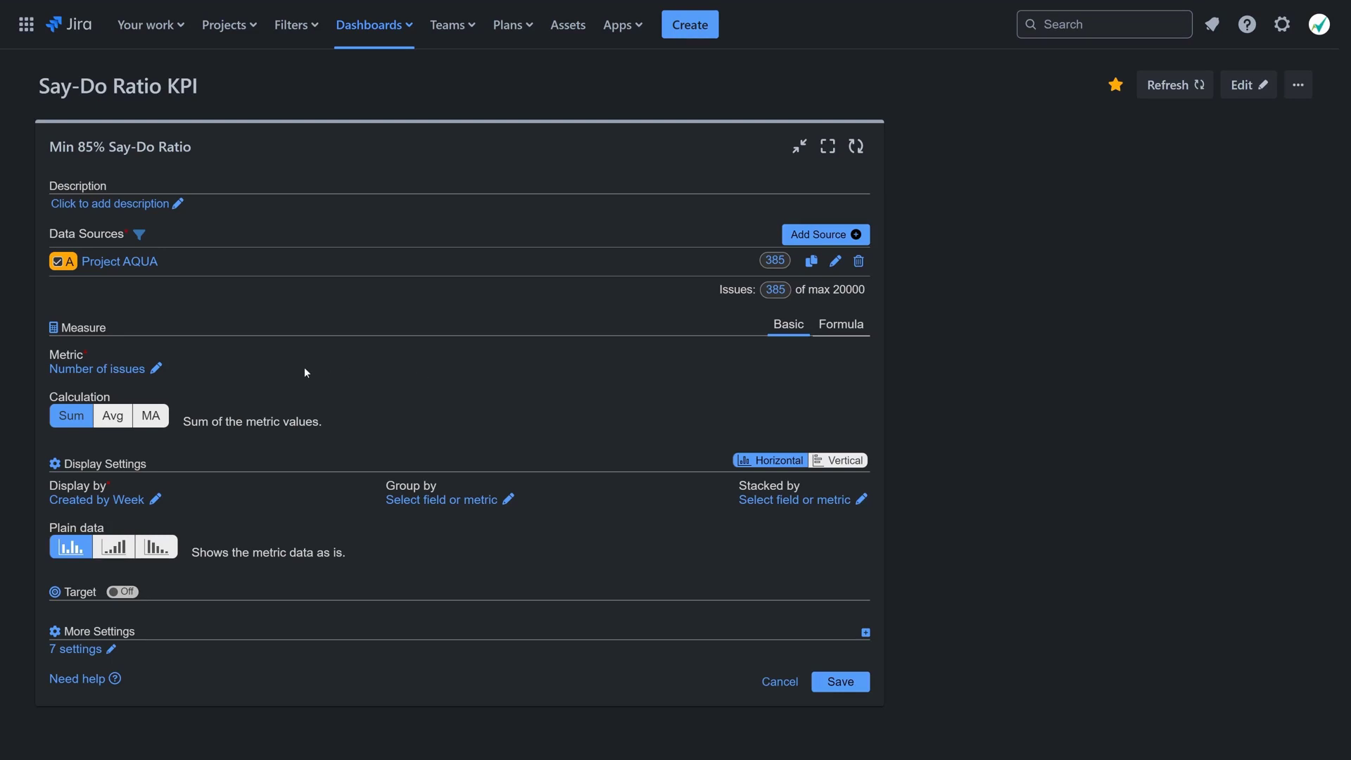
# - Change the Say-Do Ratio gadget's metric from issue count to Story Points
pyautogui.click(97, 368)
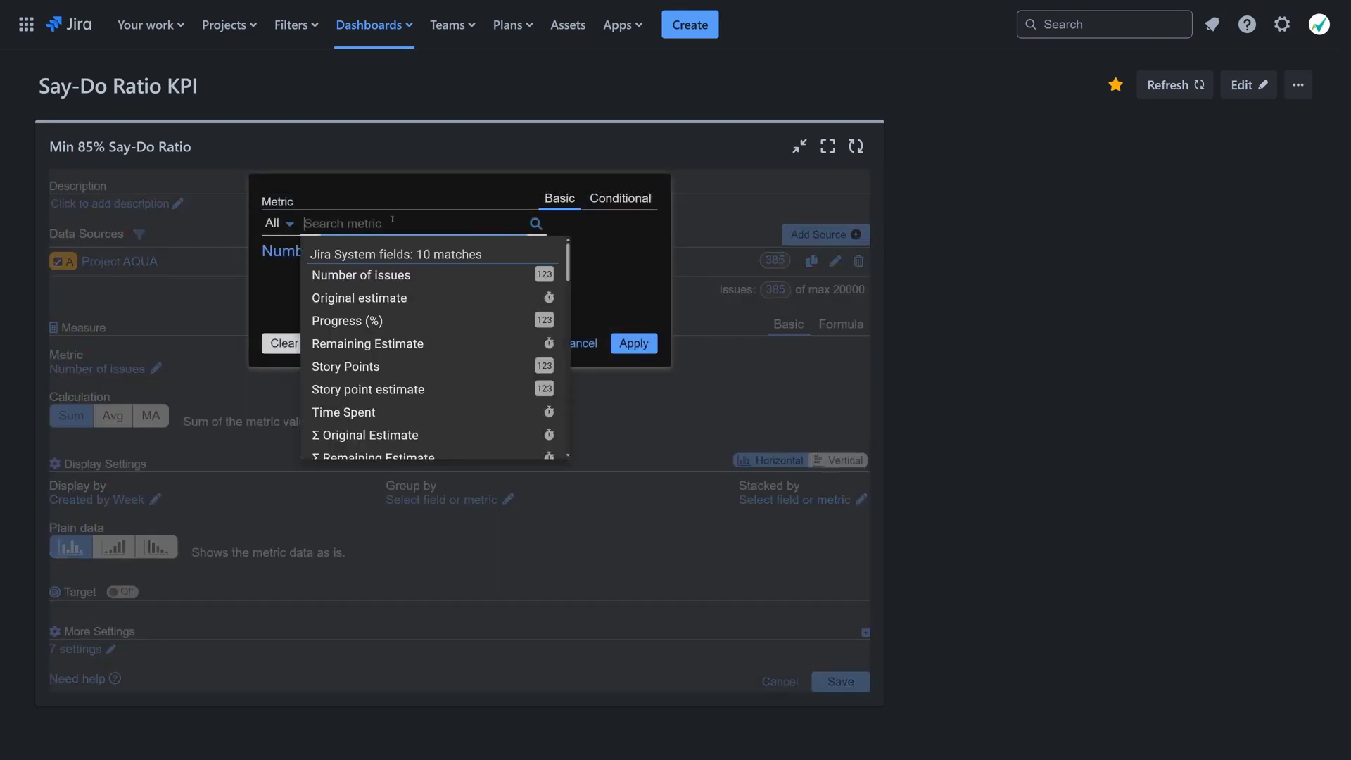
pyautogui.write('Story')
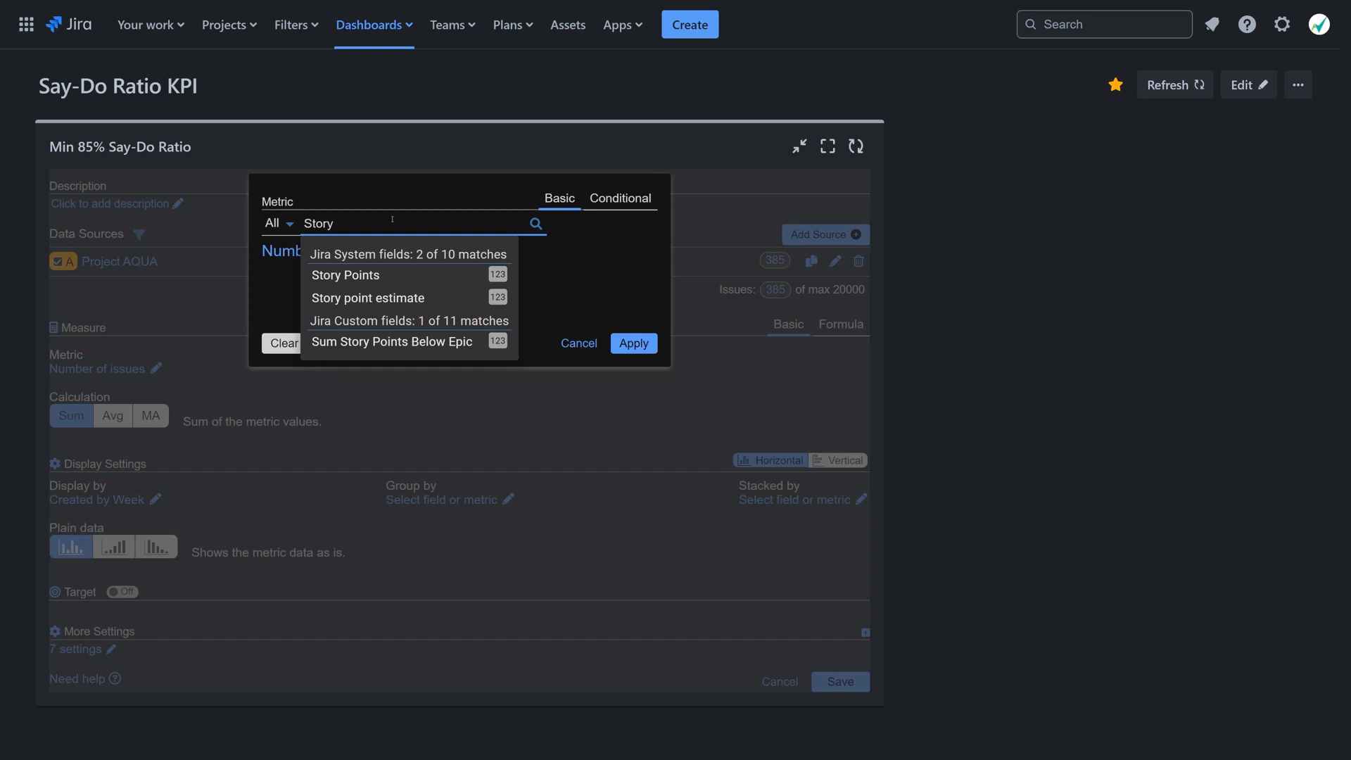
pyautogui.click(345, 275)
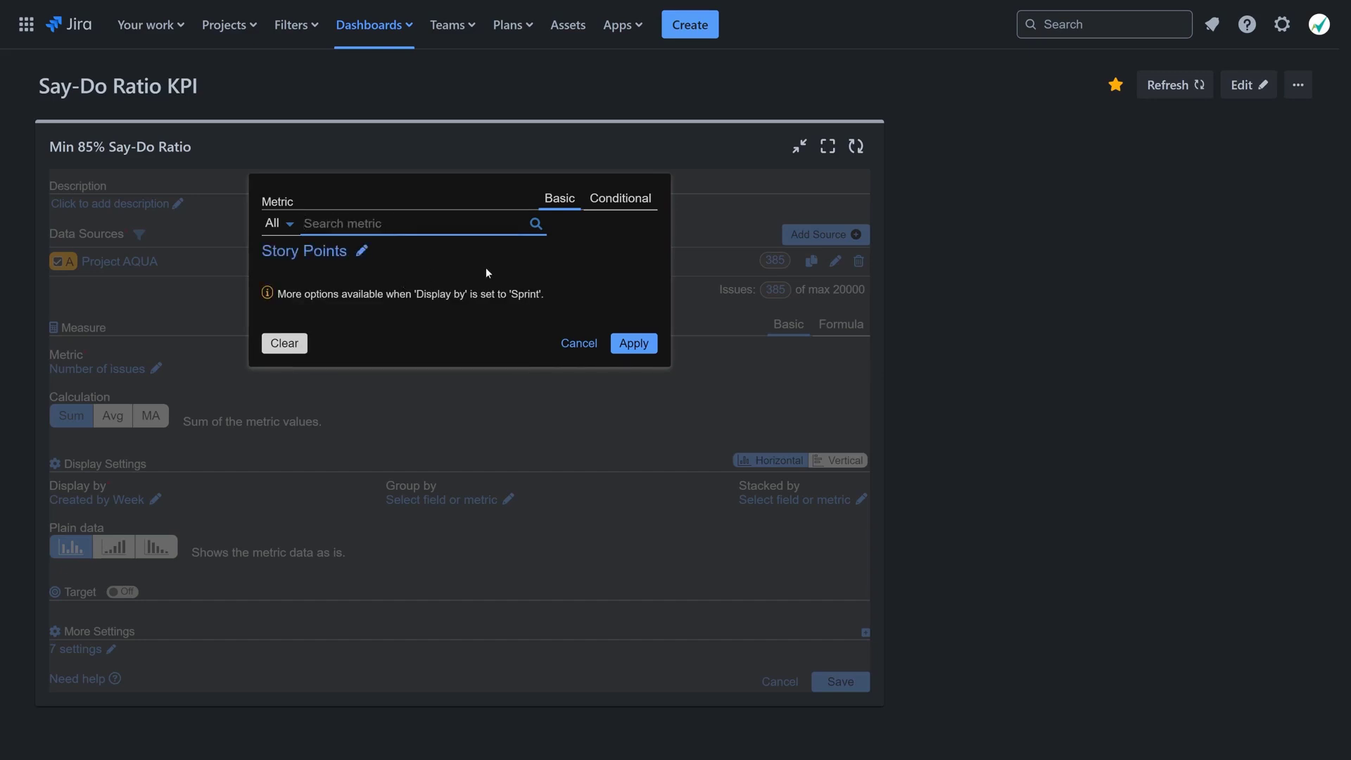
pyautogui.click(633, 343)
pyautogui.write('Sprint')
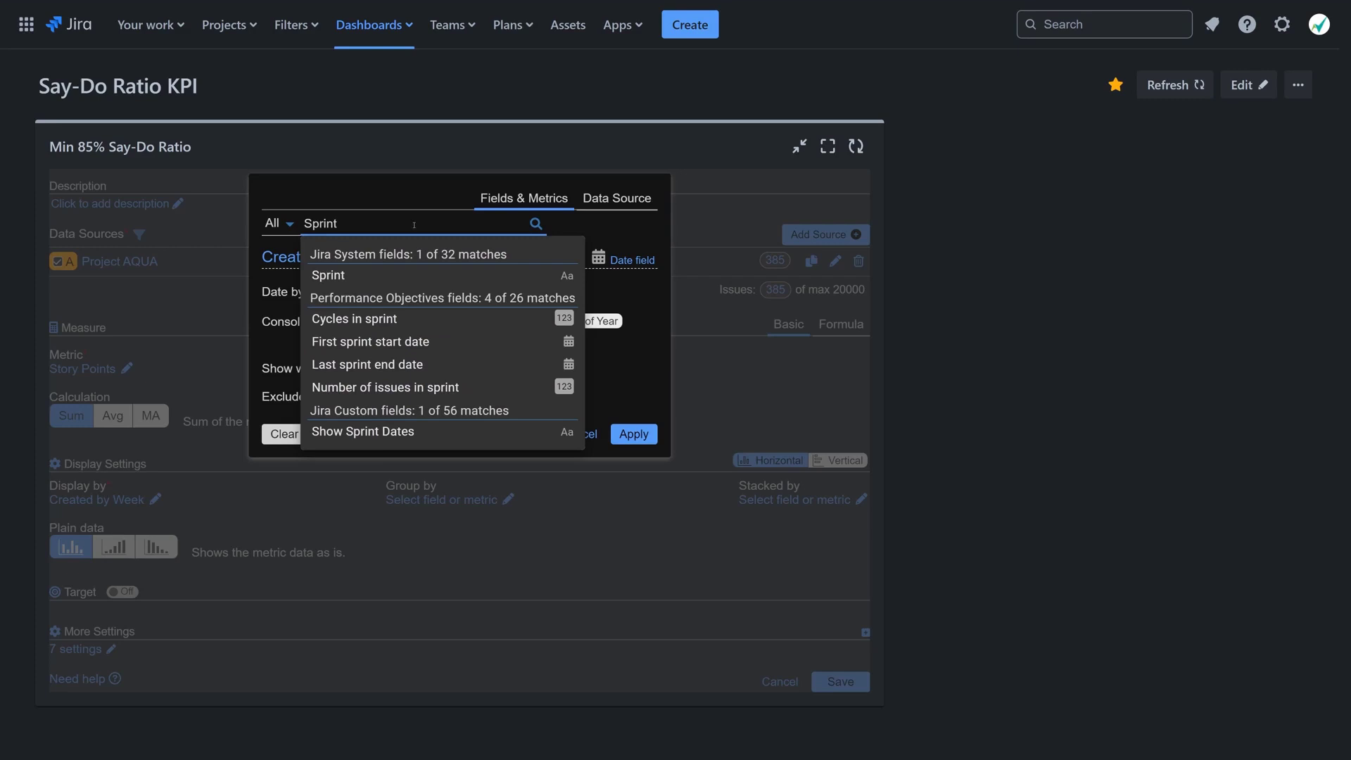
# - Display the chart by Sprint, using AQUA board as the sprint board
pyautogui.click(327, 275)
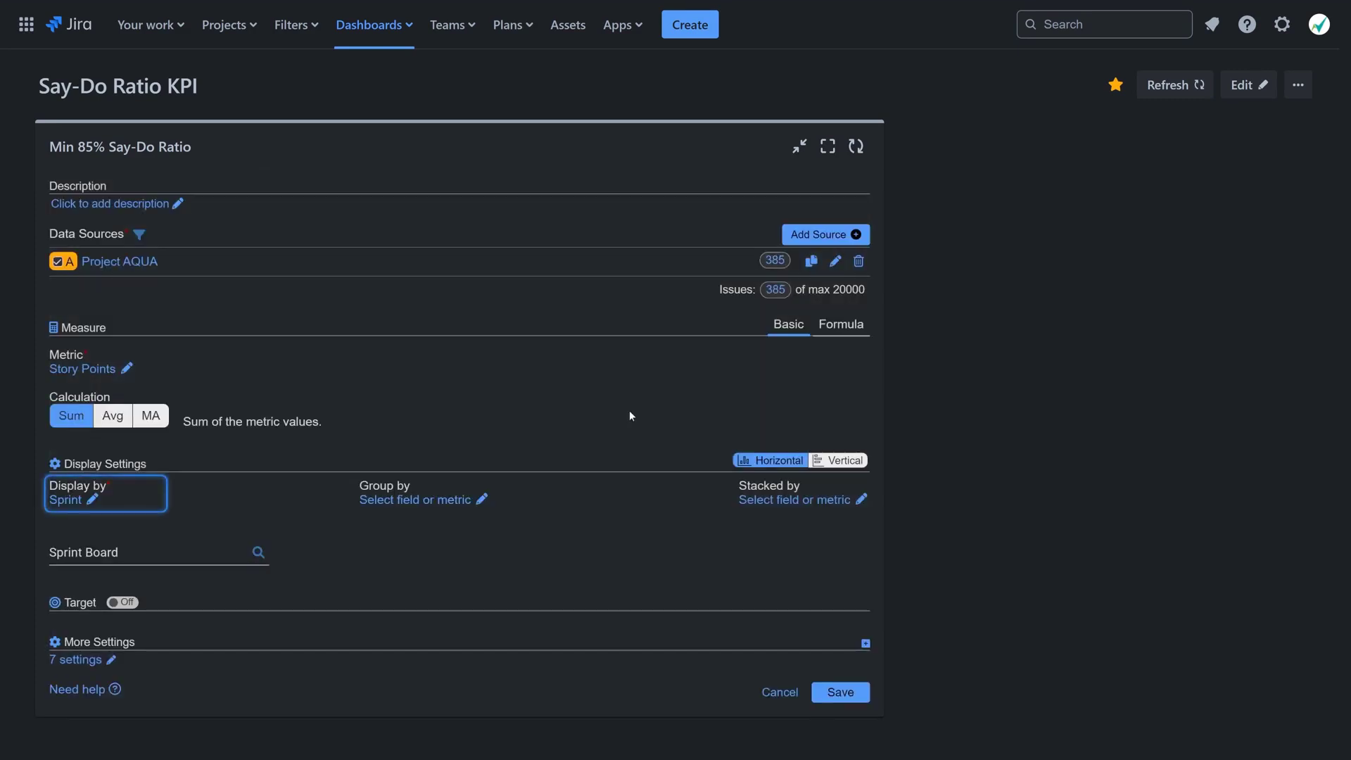
pyautogui.write('A')
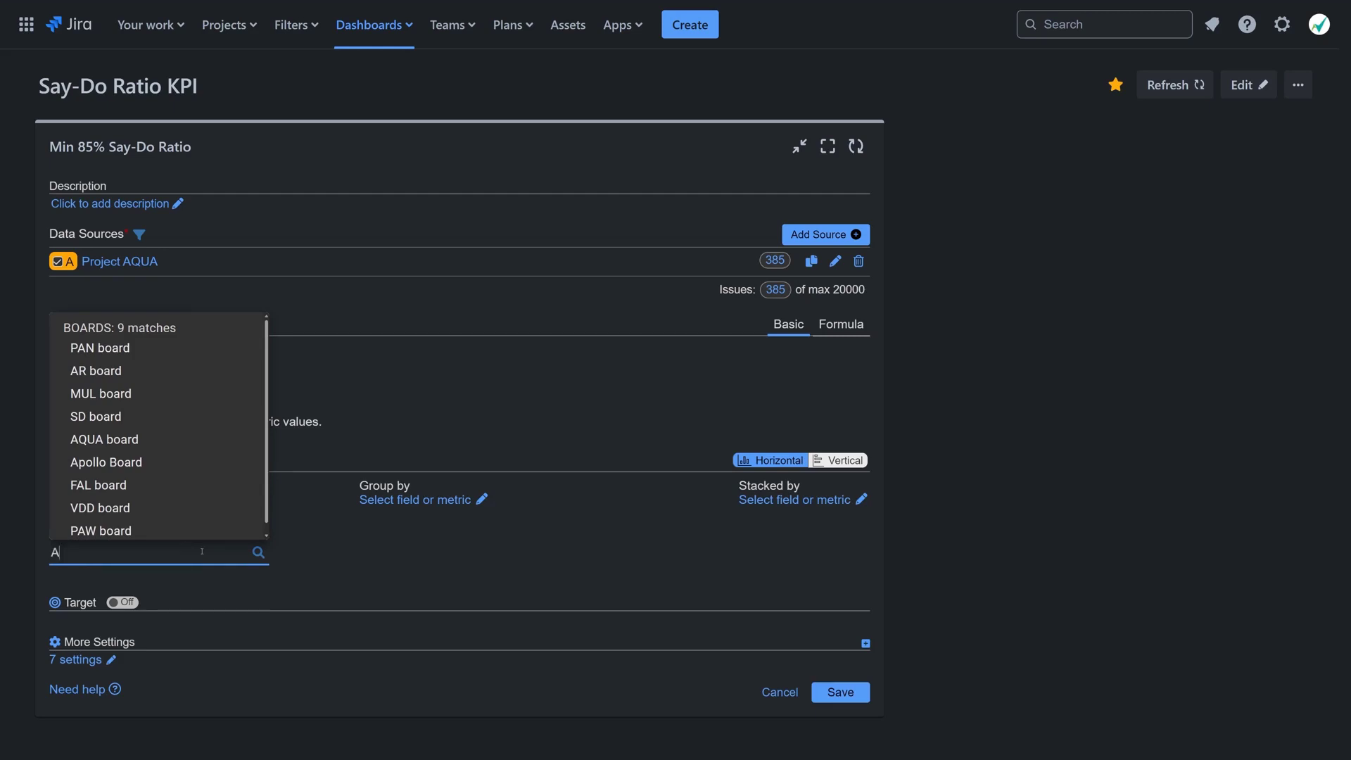
pyautogui.click(104, 439)
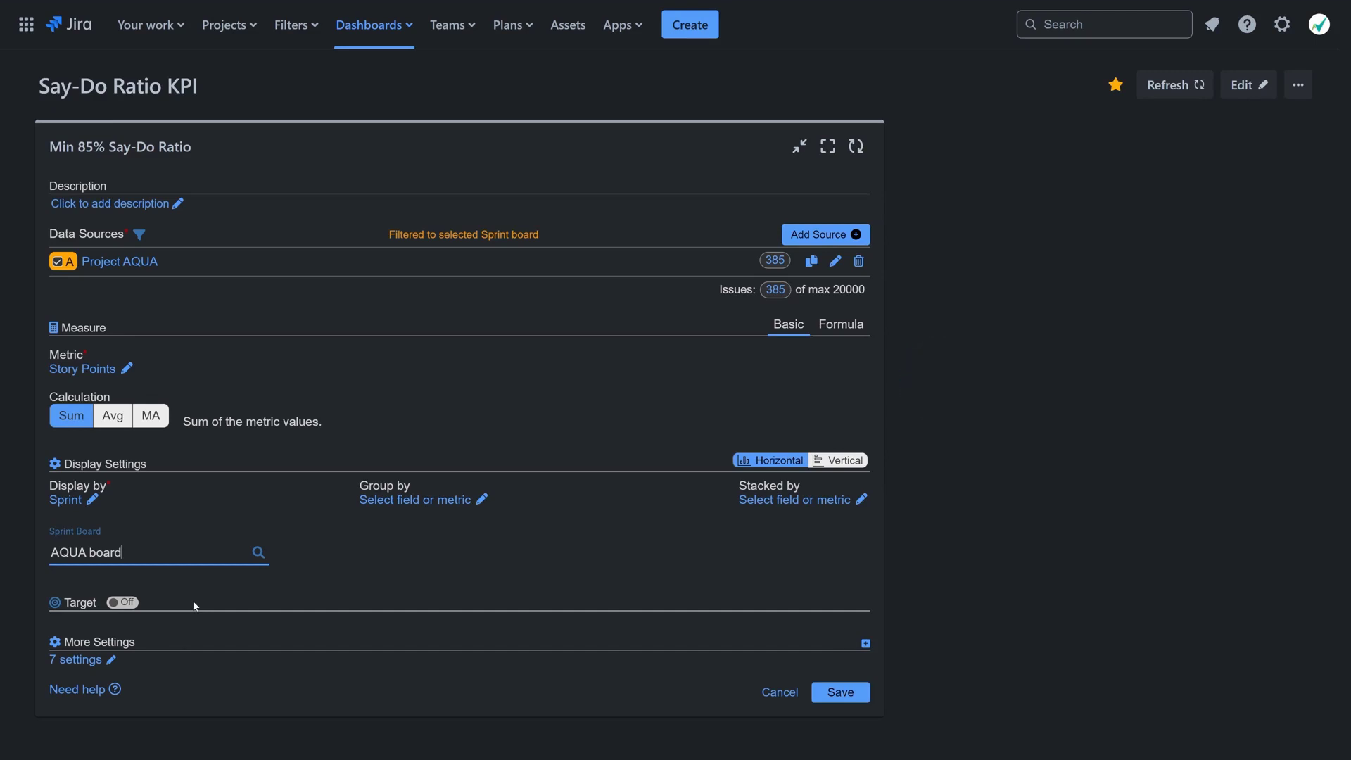
pyautogui.click(841, 324)
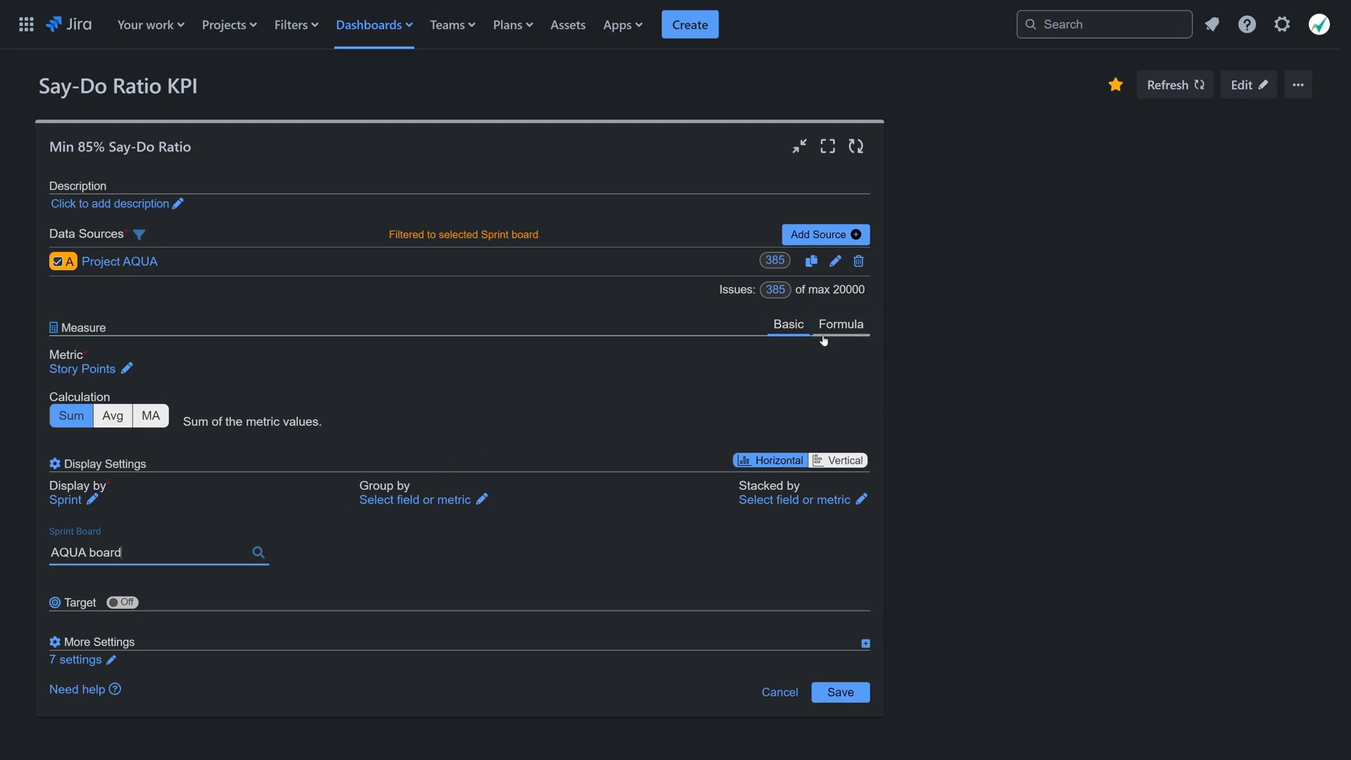
# - Switch to a formula and add P1: Story Points committed at sprint start and completed
pyautogui.click(840, 323)
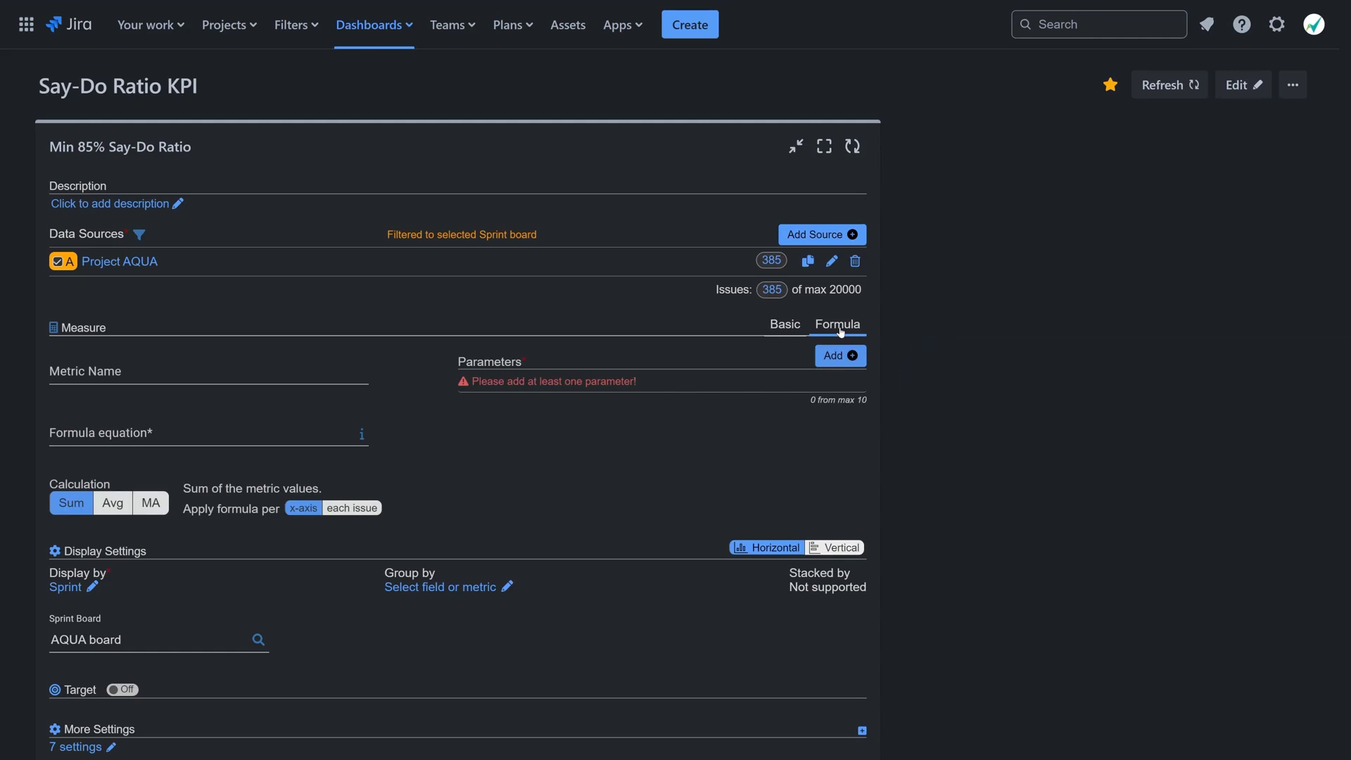
pyautogui.click(838, 356)
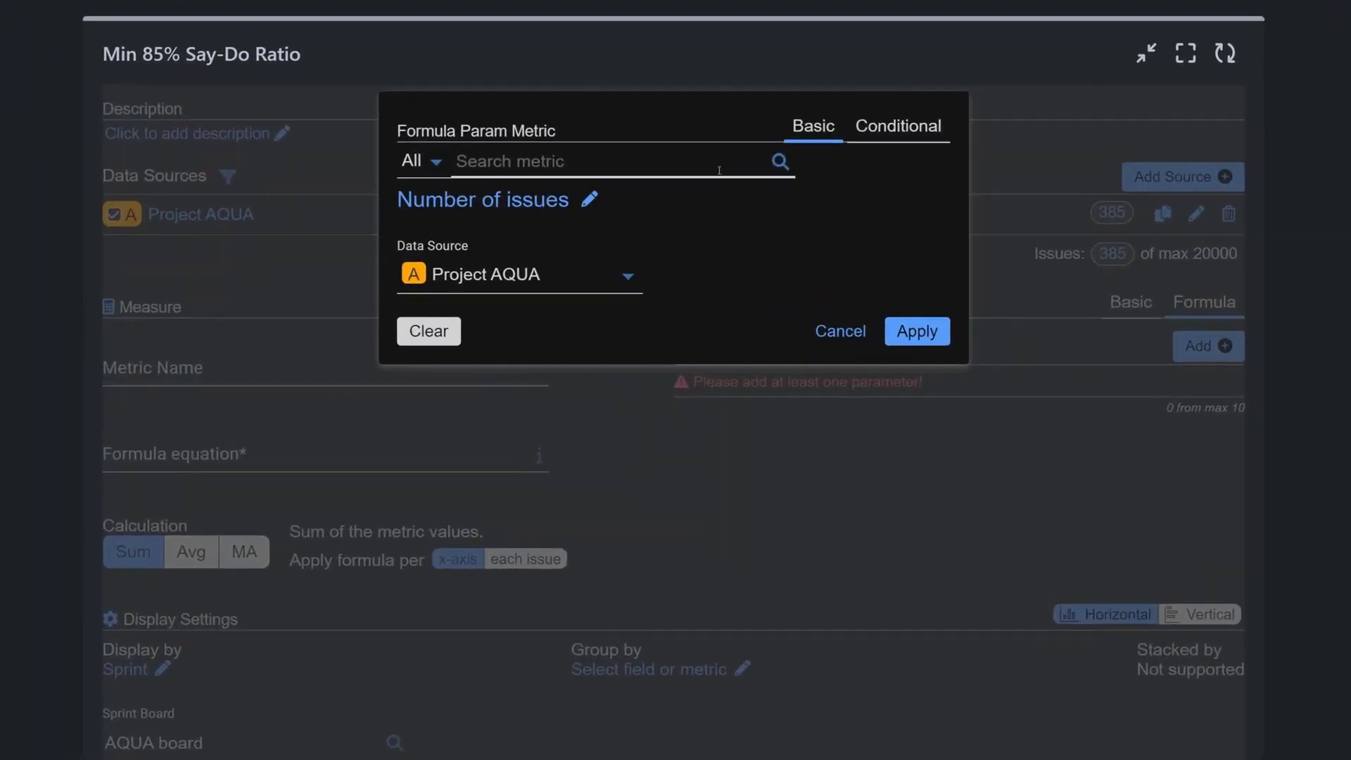
pyautogui.write('Story')
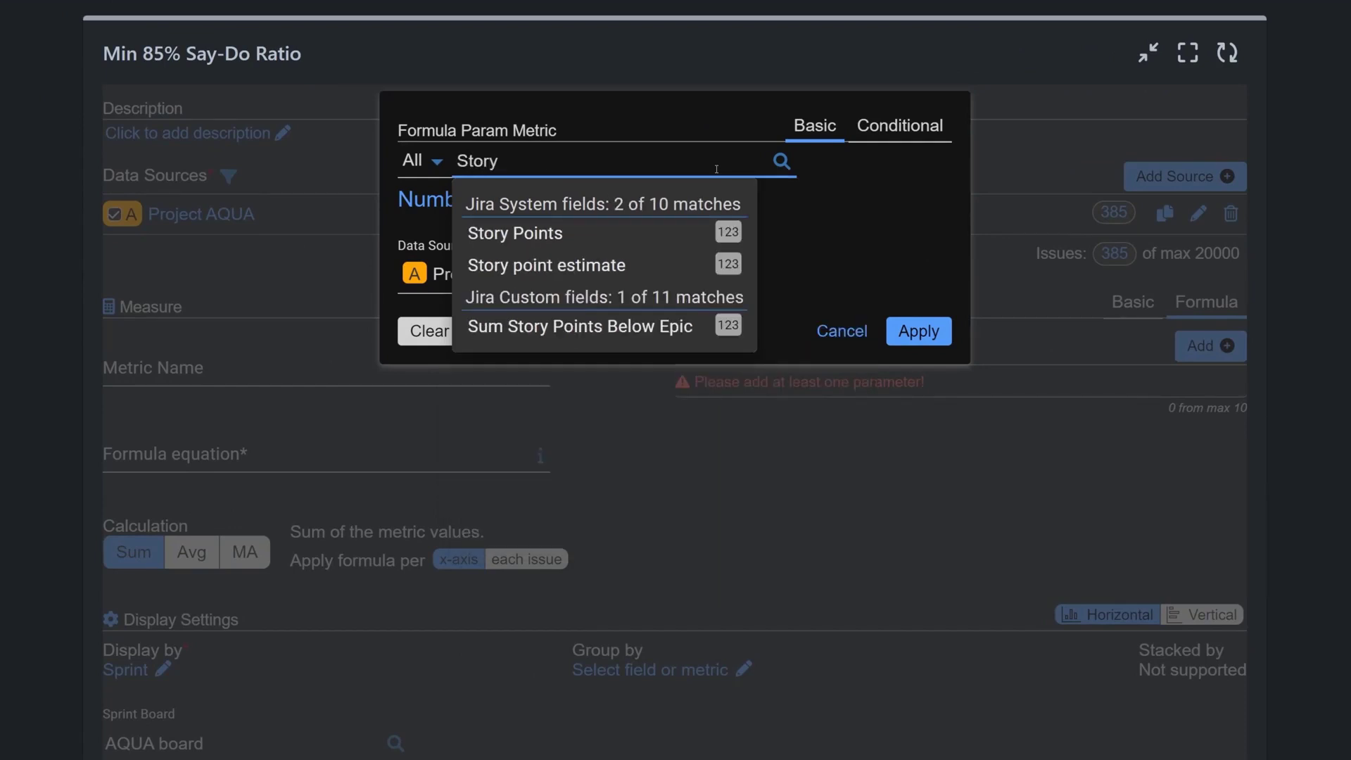
pyautogui.click(514, 233)
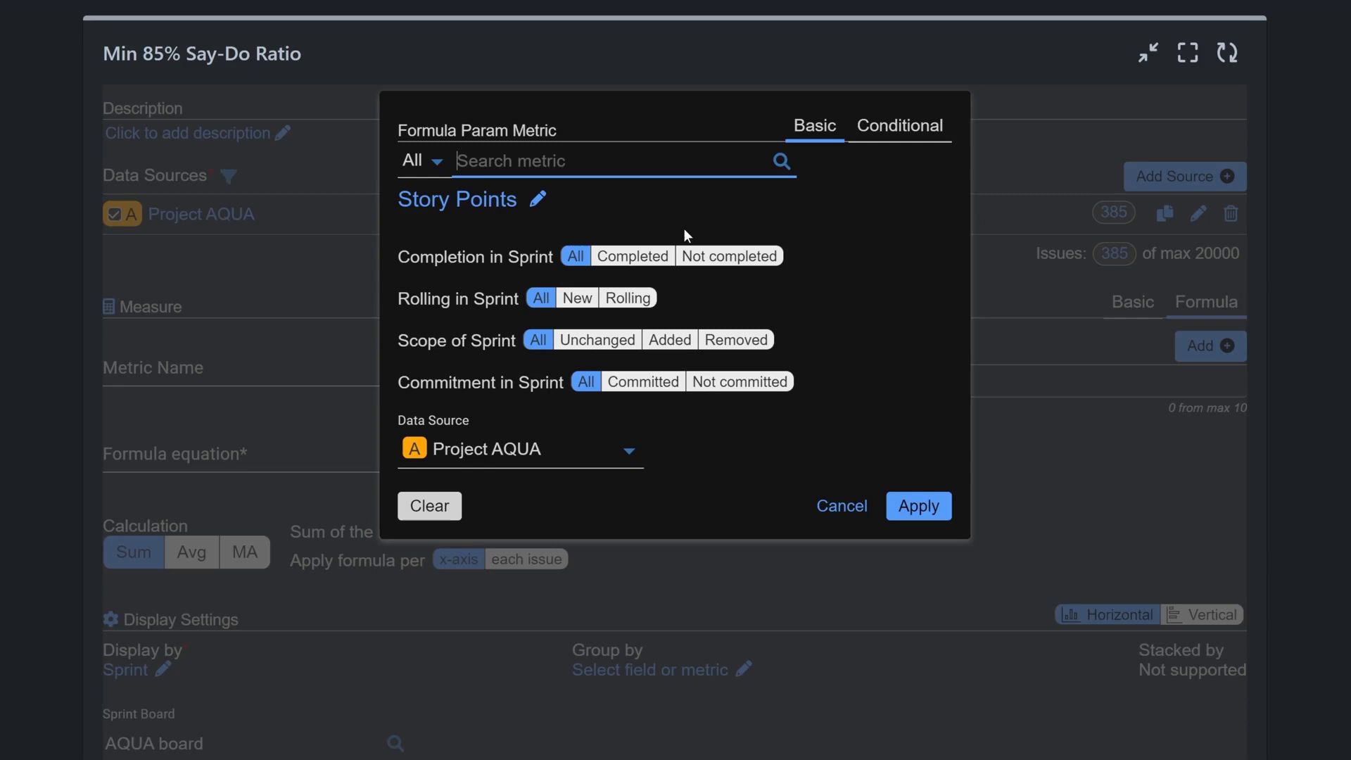
pyautogui.click(632, 256)
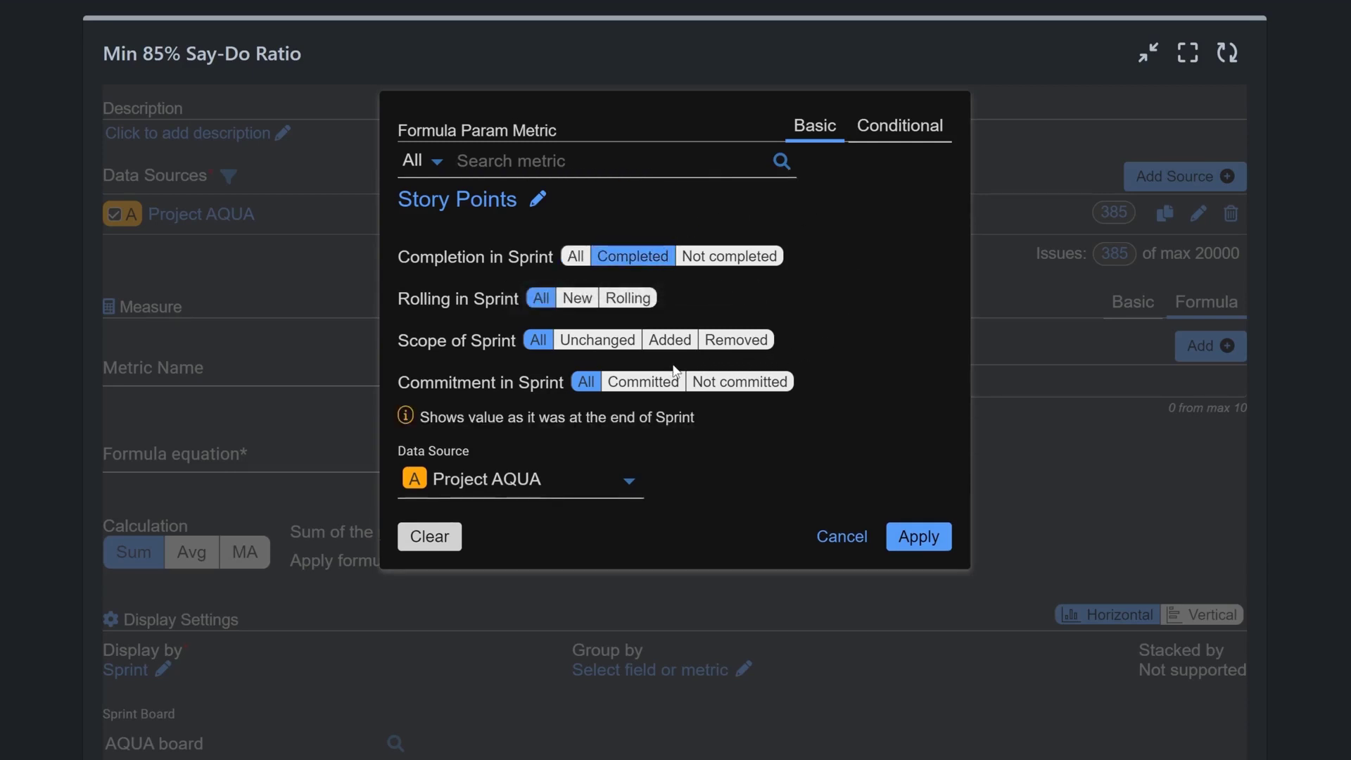
pyautogui.click(640, 381)
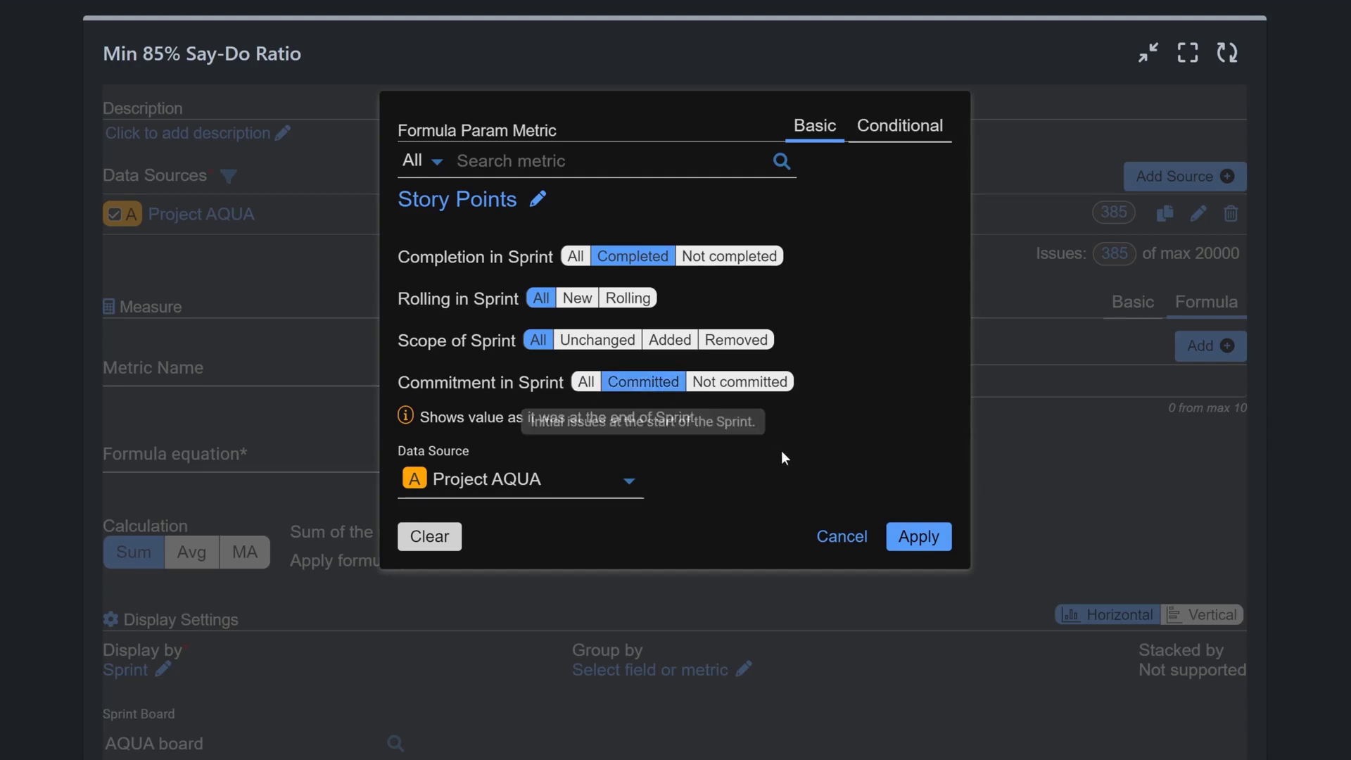
pyautogui.click(918, 536)
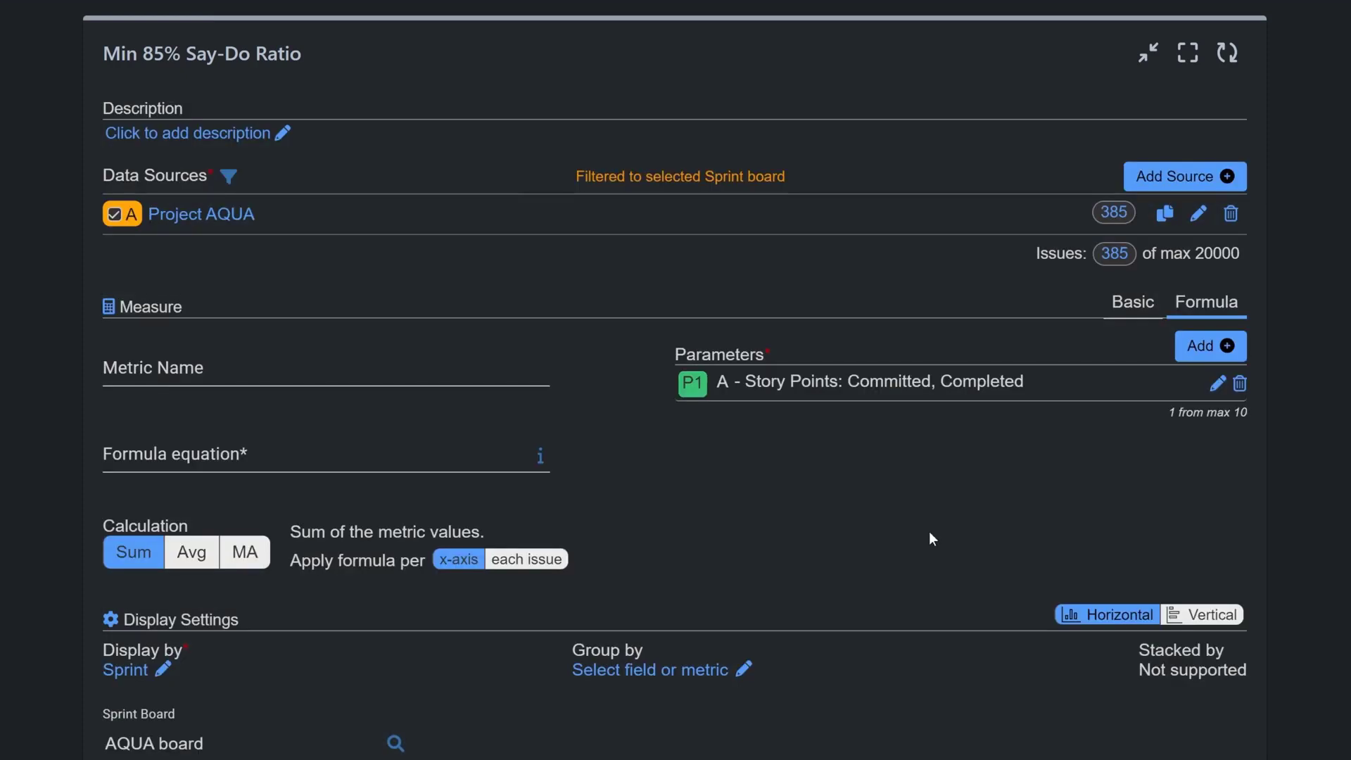
# - Add formula parameter P2 as committed Story Points
pyautogui.click(1209, 345)
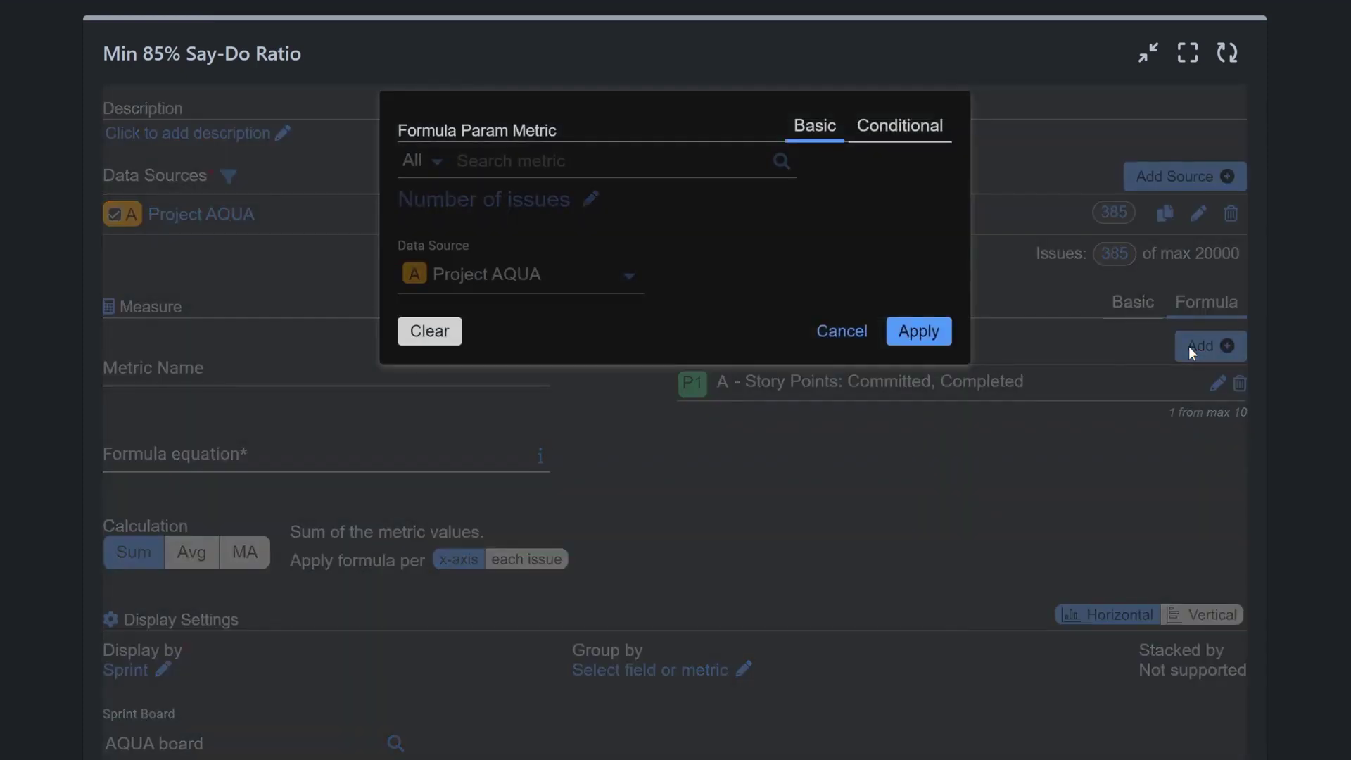
pyautogui.click(594, 161)
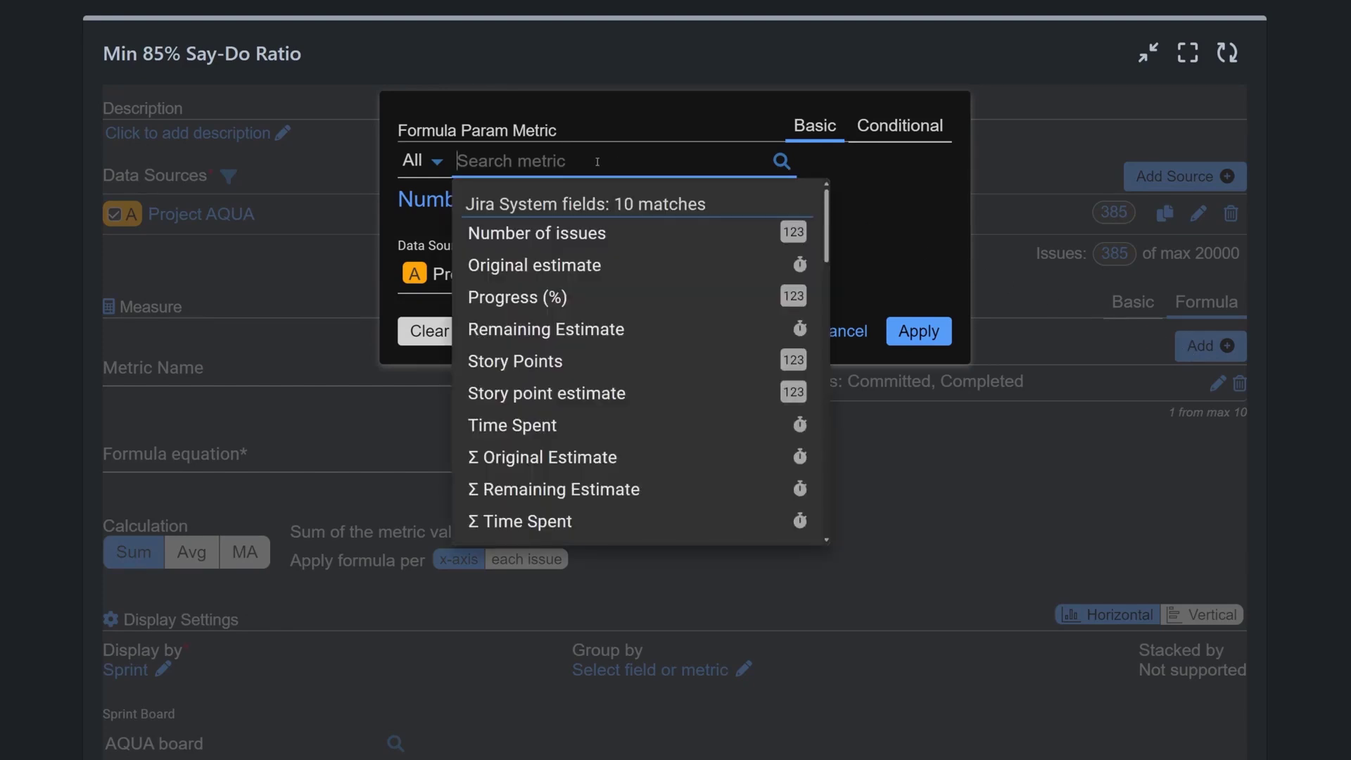
pyautogui.write('Story')
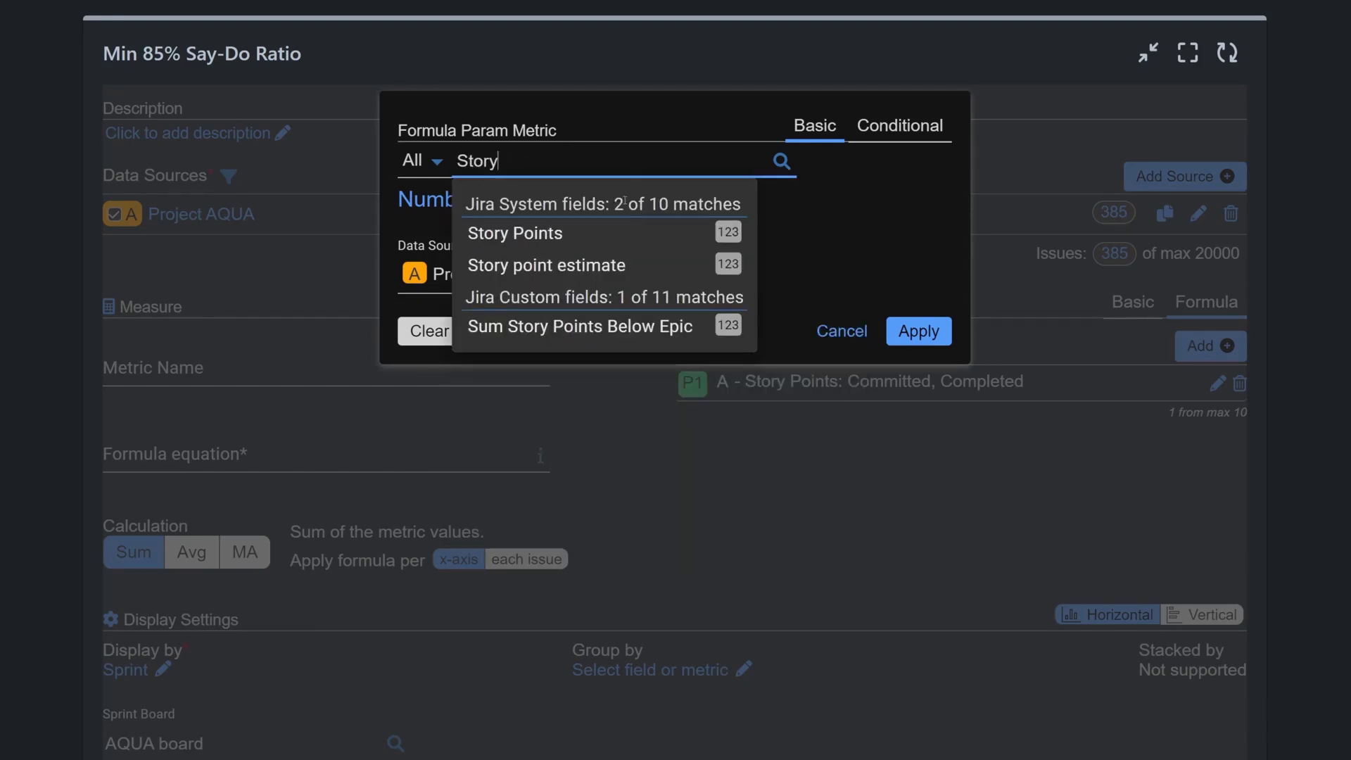
pyautogui.click(513, 233)
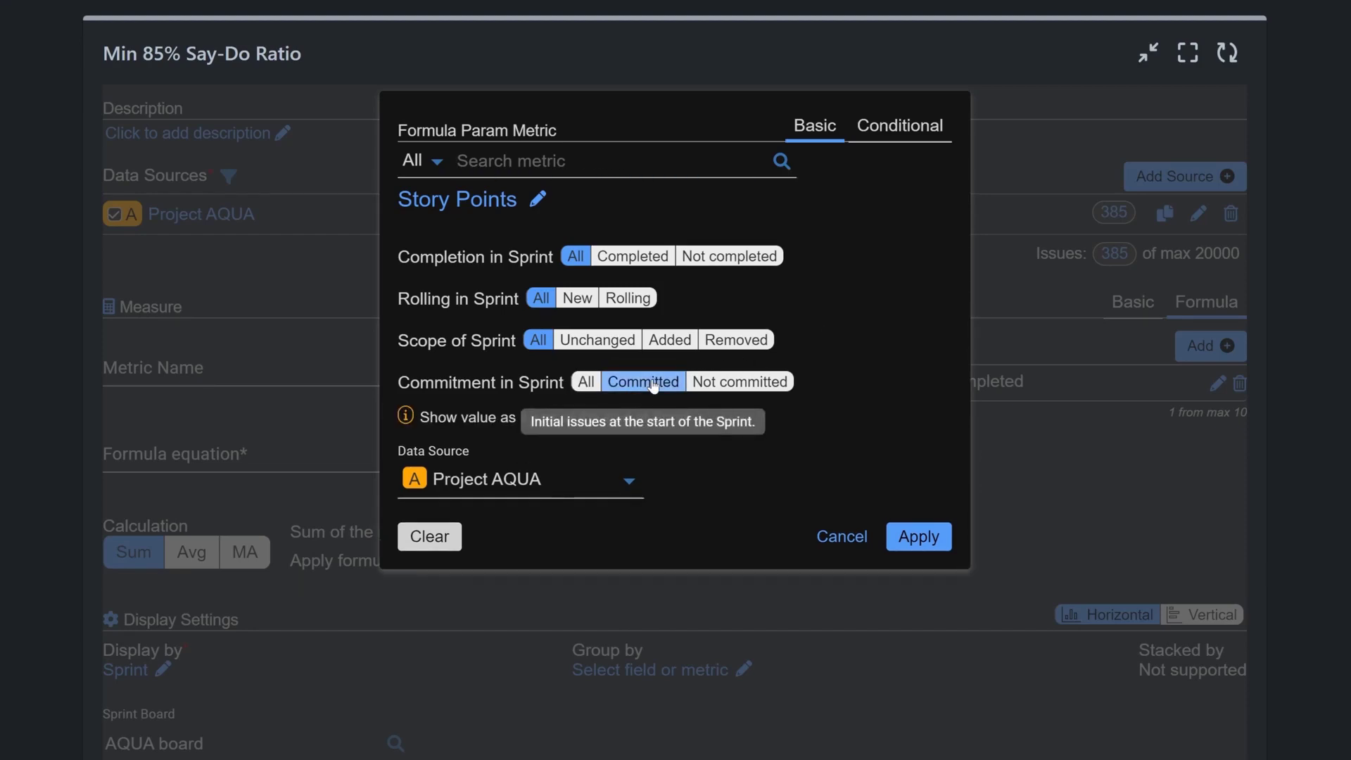
pyautogui.click(917, 536)
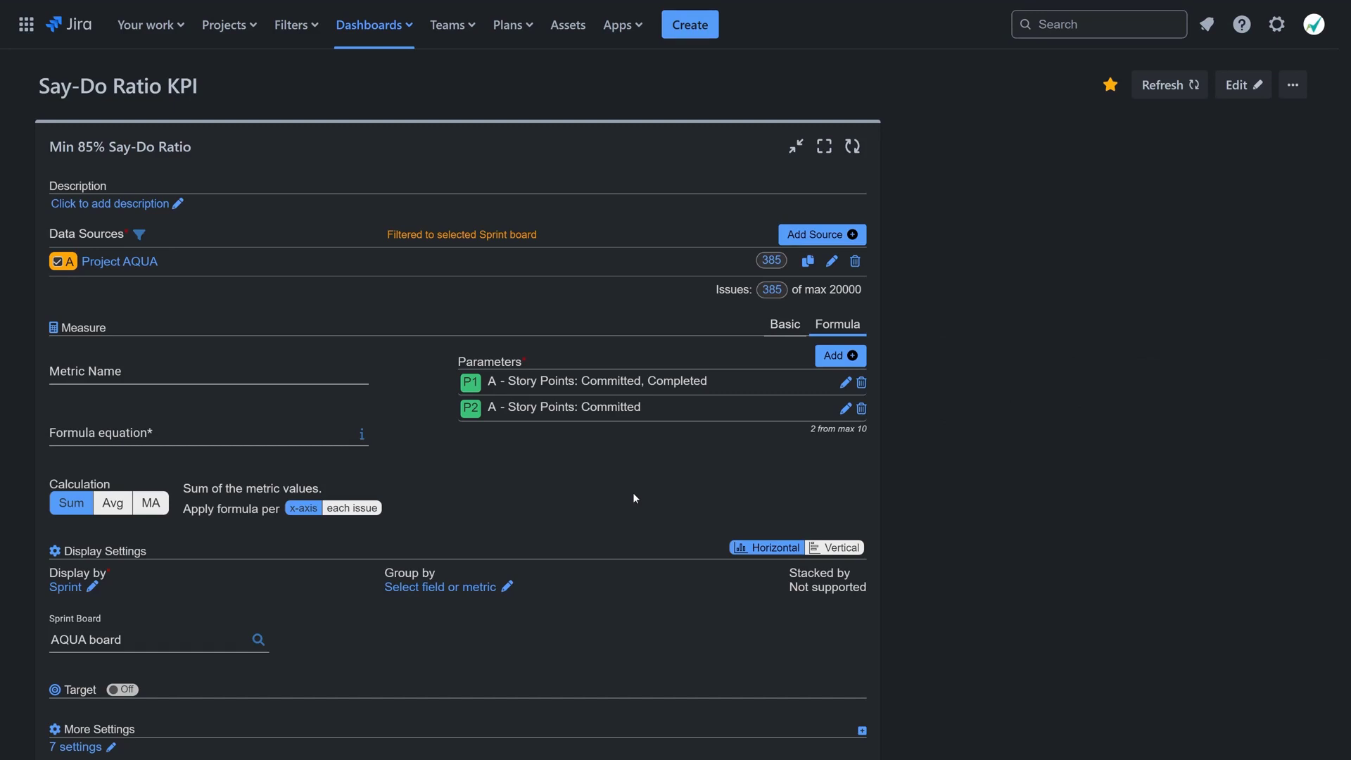
# - Name the metric 'Say-Do Ratio %' with equation (P1/P2)*100
pyautogui.click(207, 372)
pyautogui.write('Say-Do Ratio %')
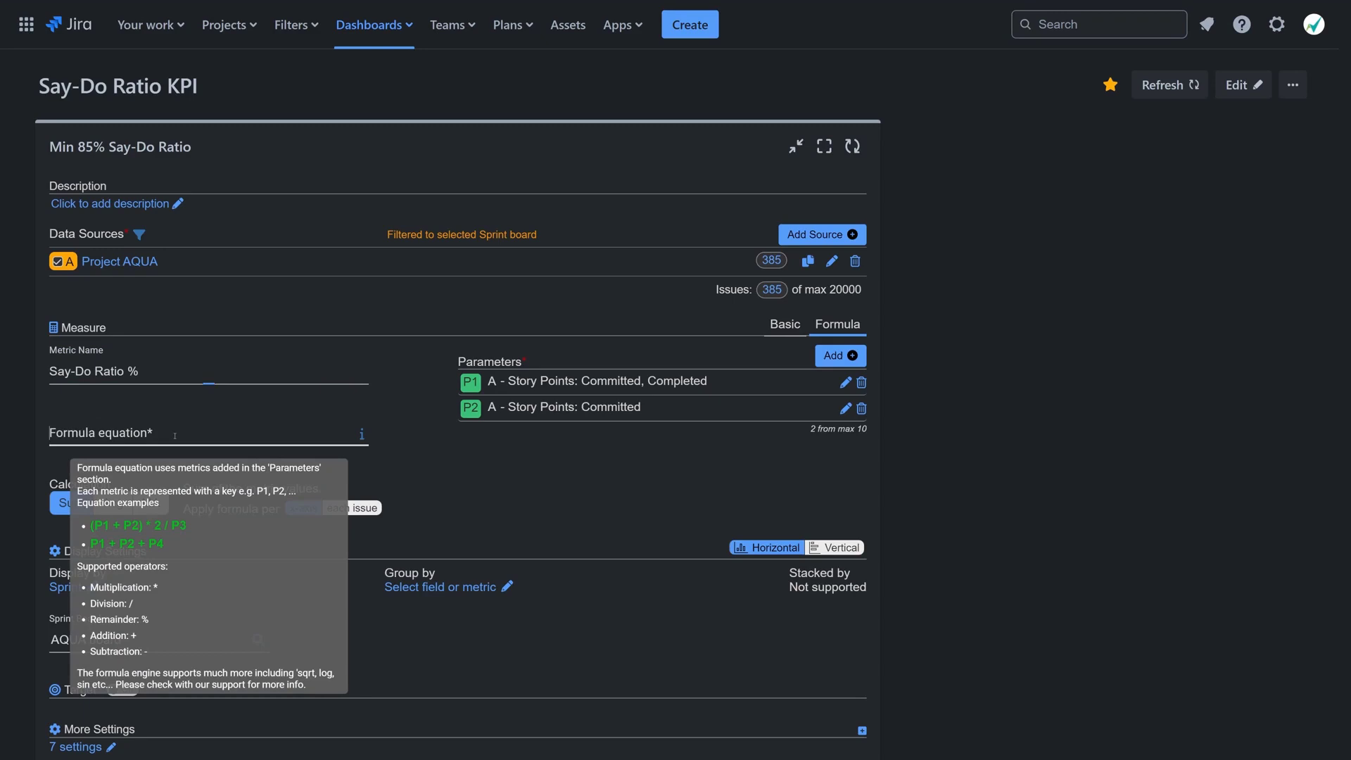
pyautogui.write('(')
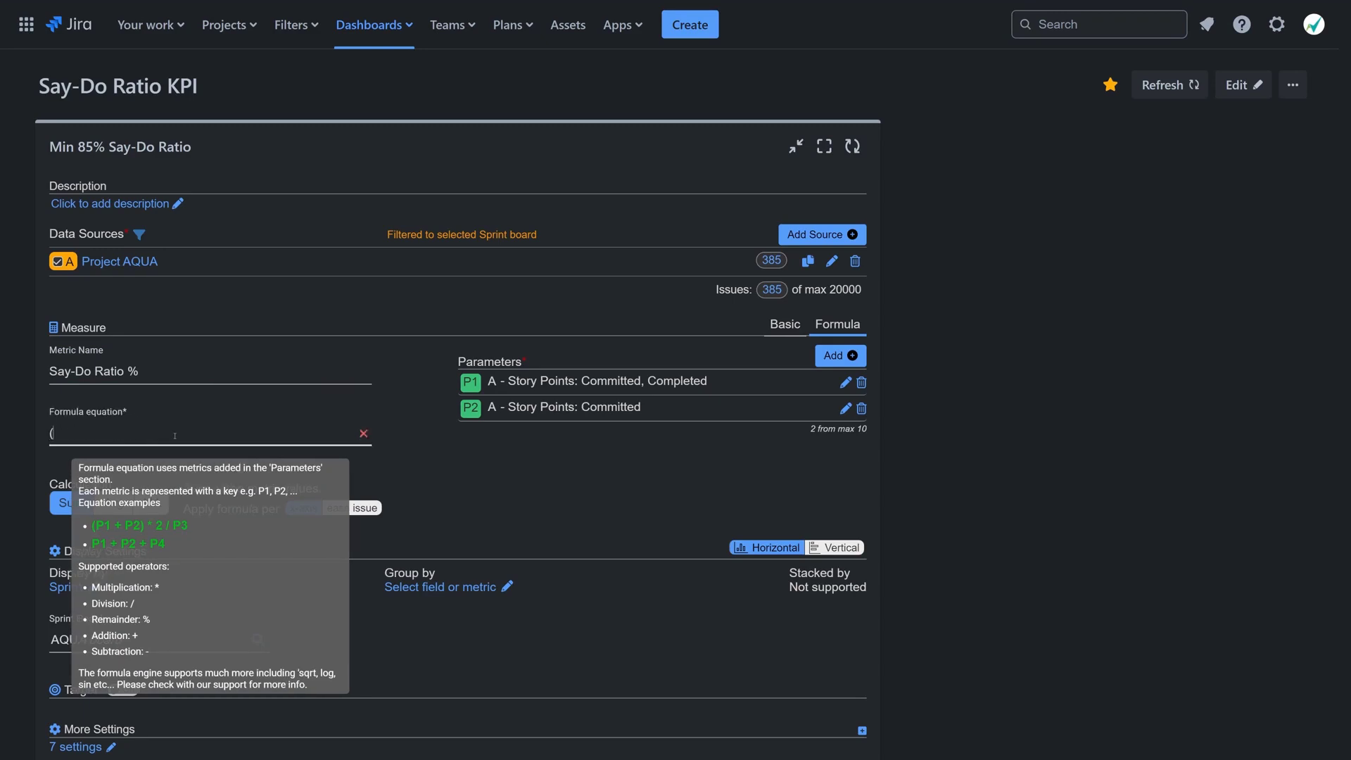
pyautogui.write('P1/P2)*1')
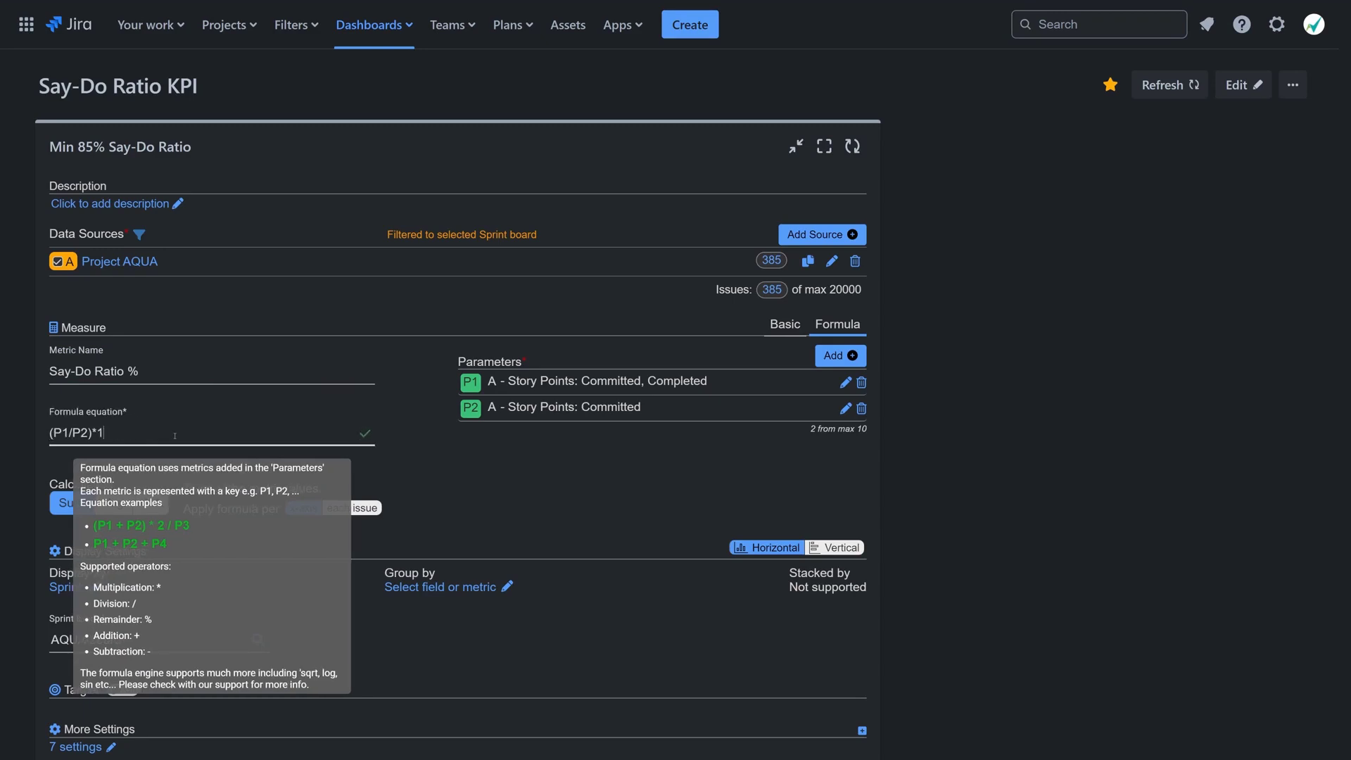
pyautogui.write('00')
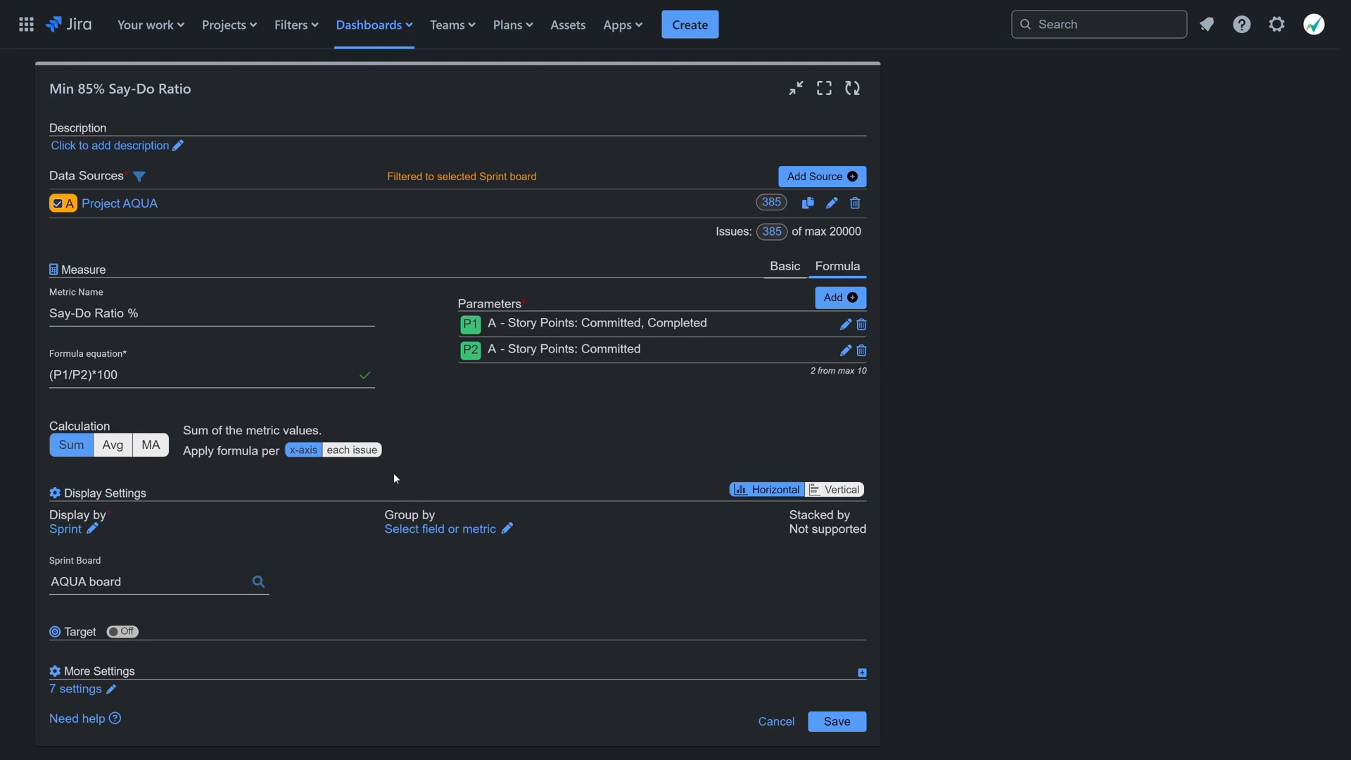
pyautogui.click(122, 630)
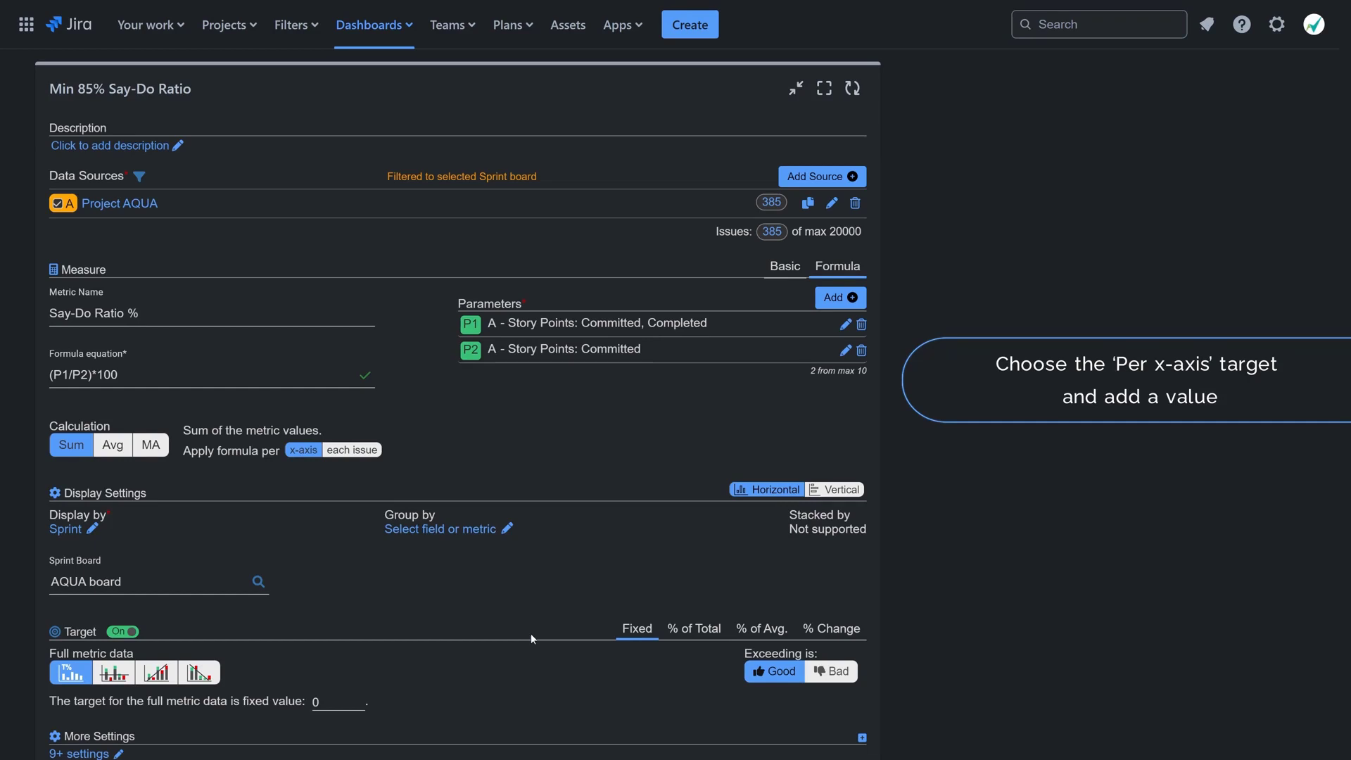
pyautogui.moveTo(114, 671)
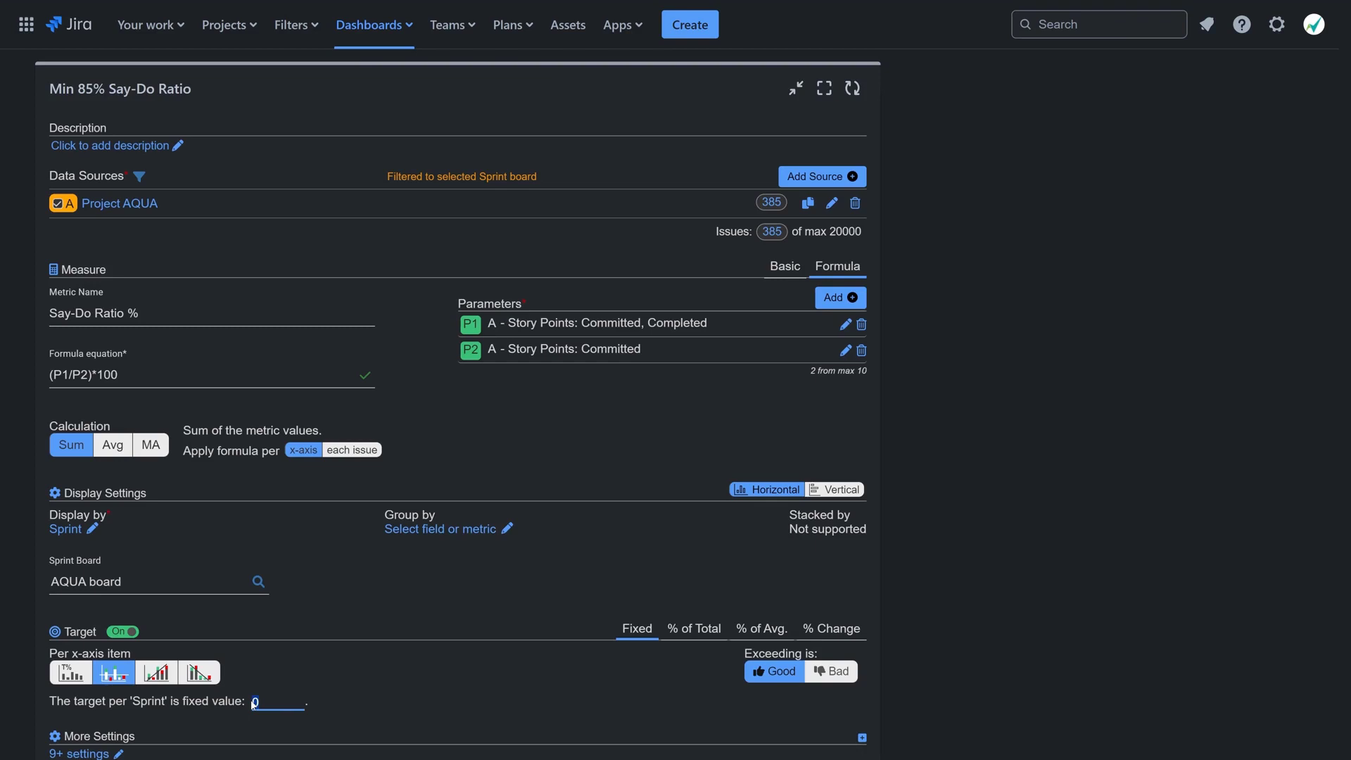
# - Set a fixed target value of 85 per sprint
pyautogui.write('85')
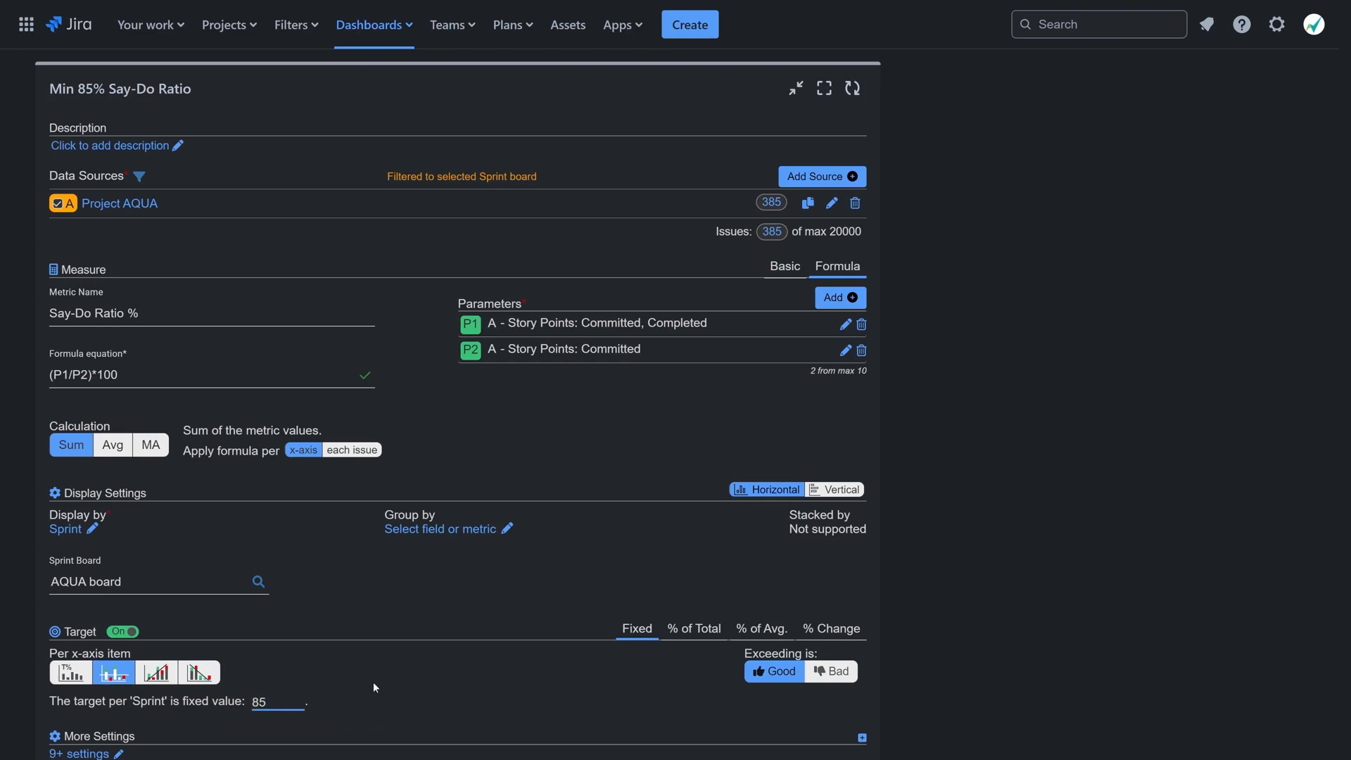
pyautogui.scroll(-3)
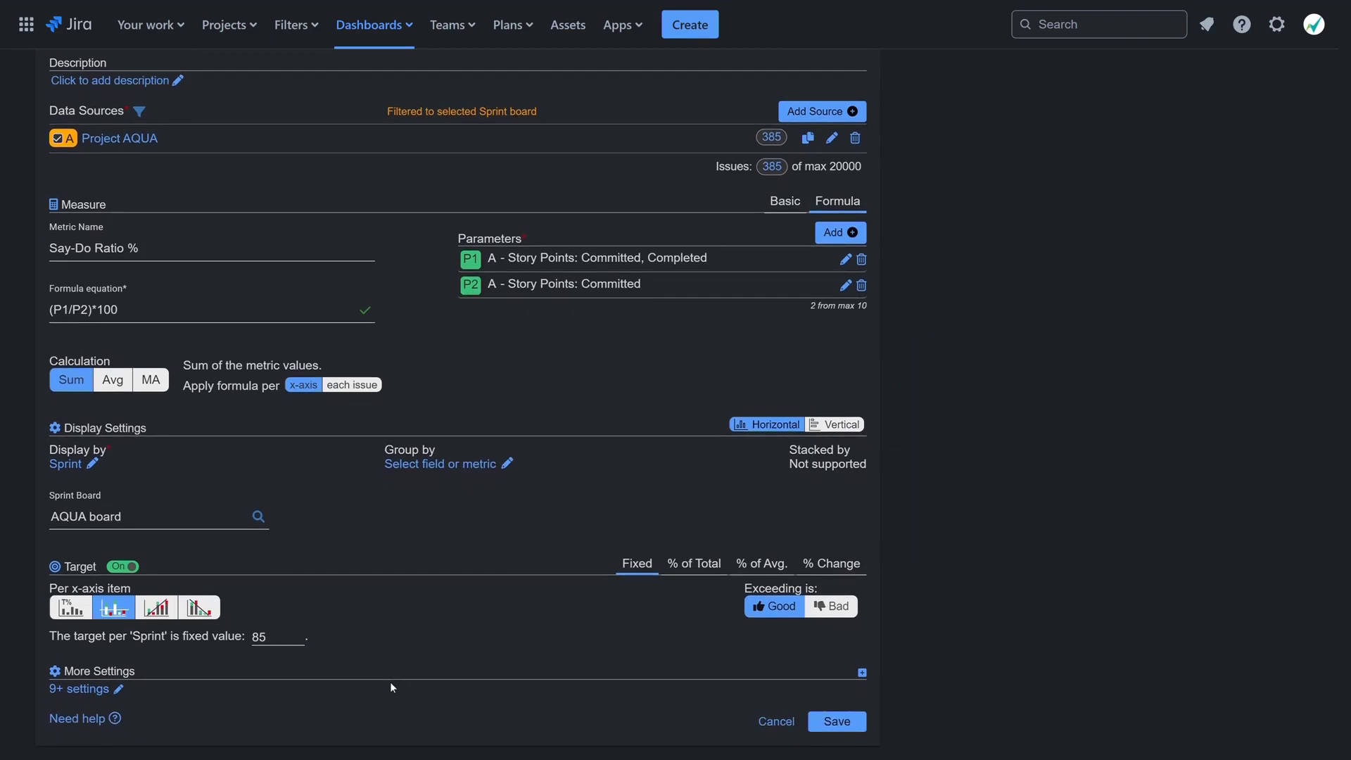
pyautogui.moveTo(605, 688)
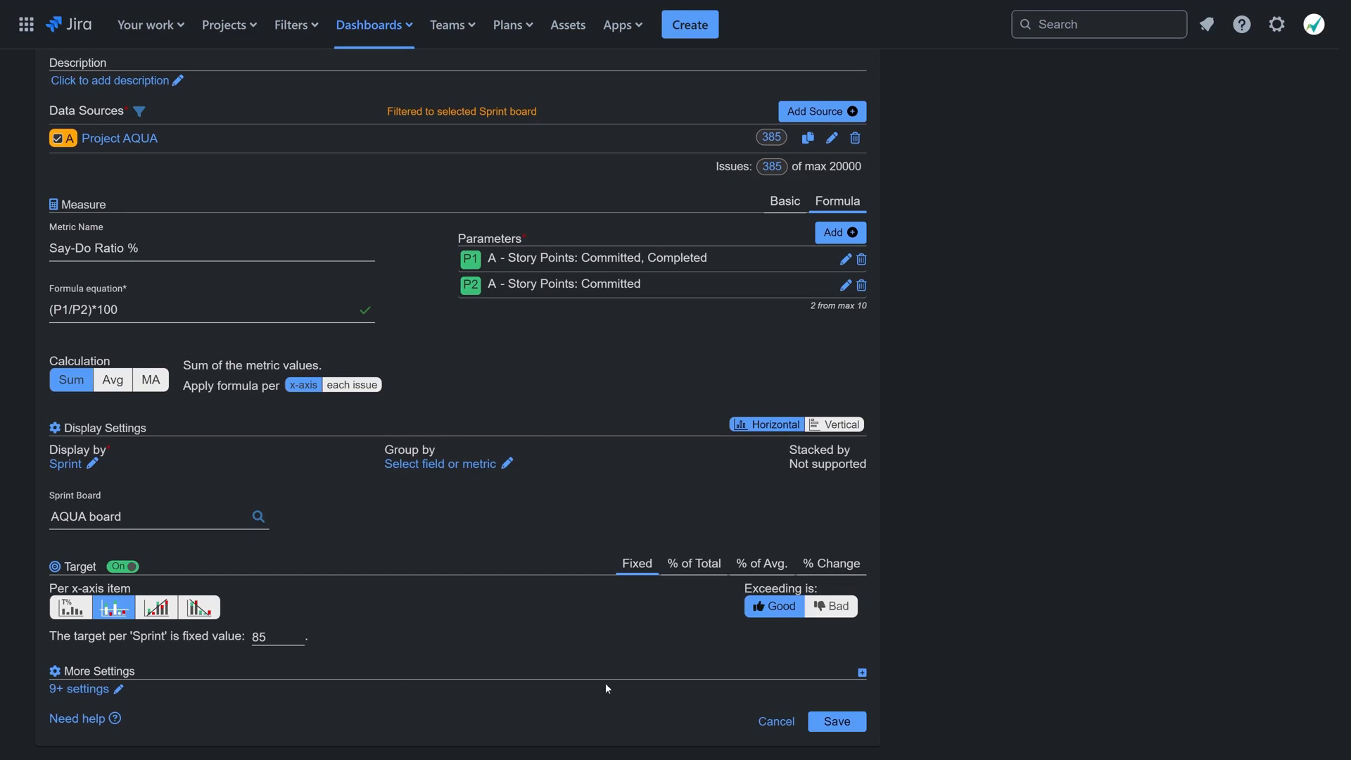
# - Enable the warning threshold line at 80% of target under More Settings
pyautogui.click(860, 672)
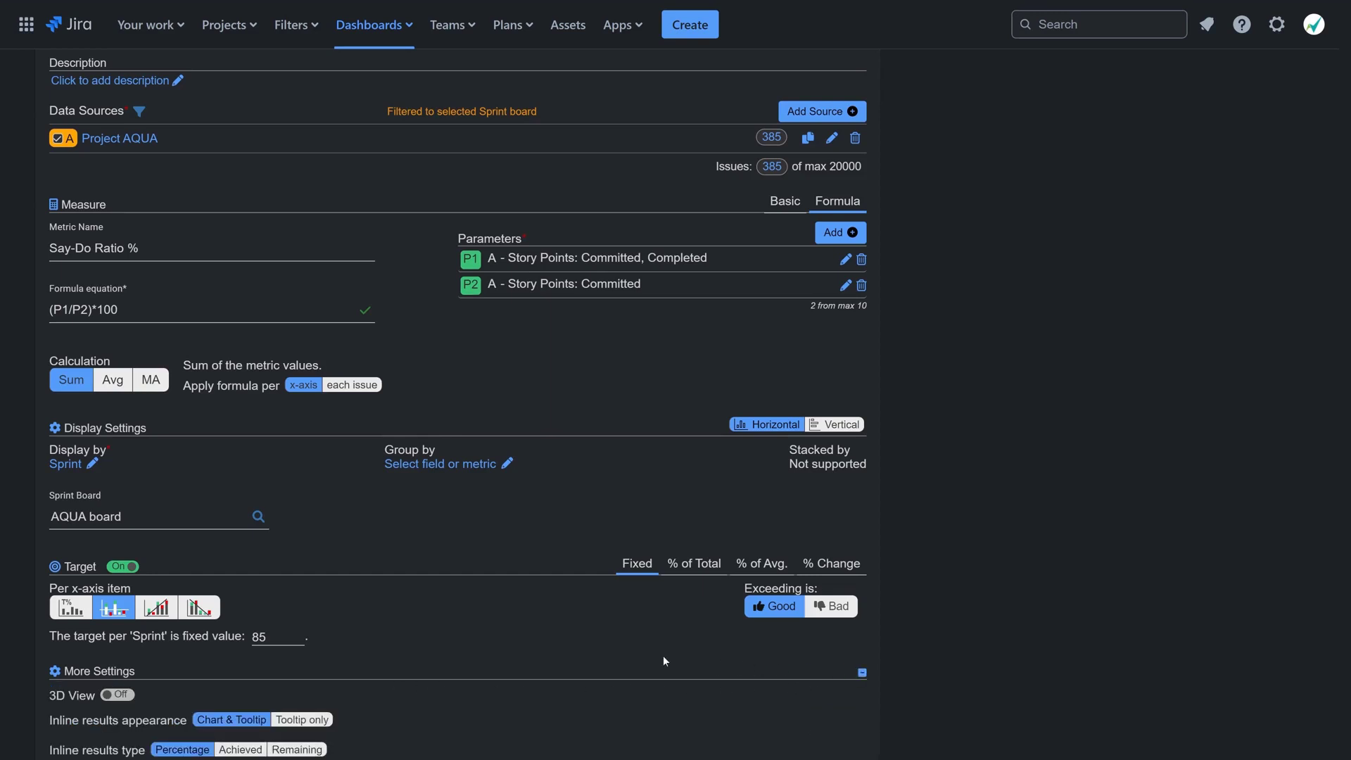
pyautogui.scroll(-3)
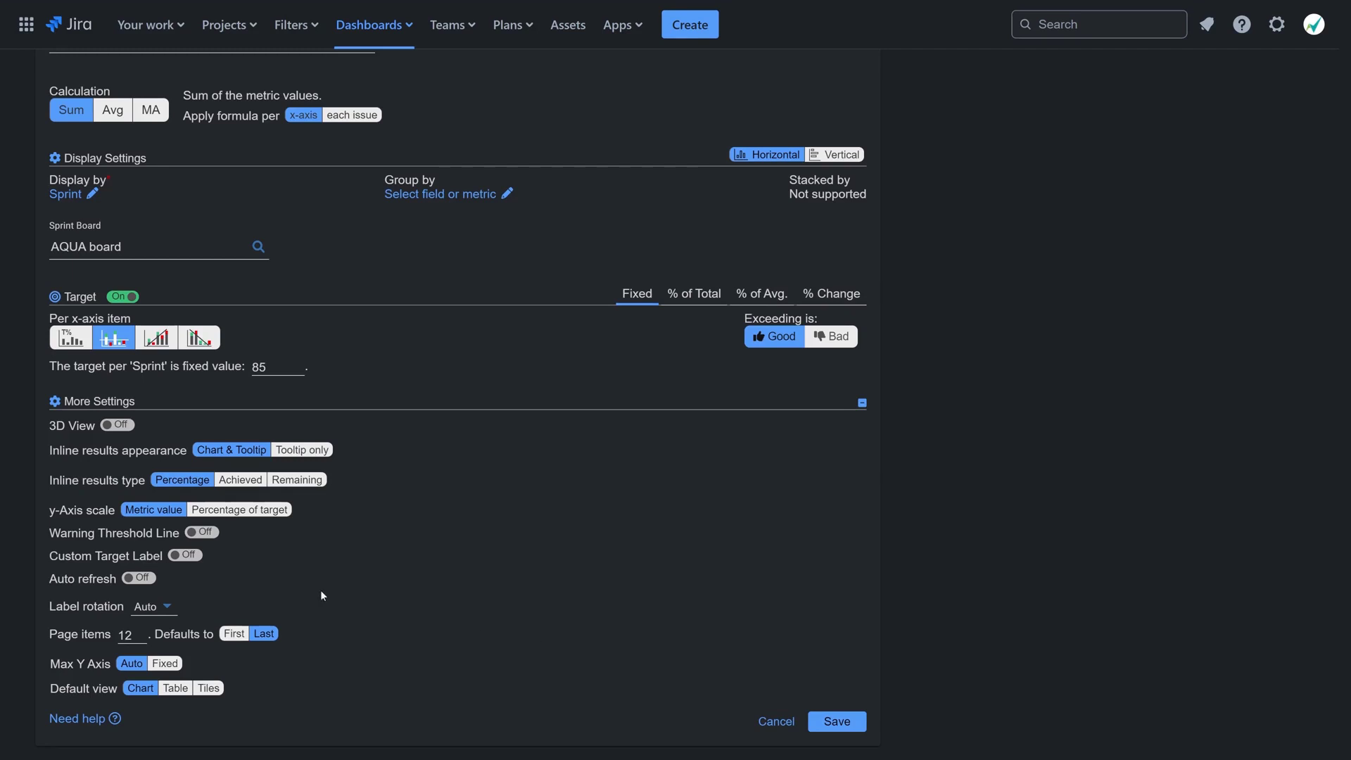
pyautogui.click(202, 532)
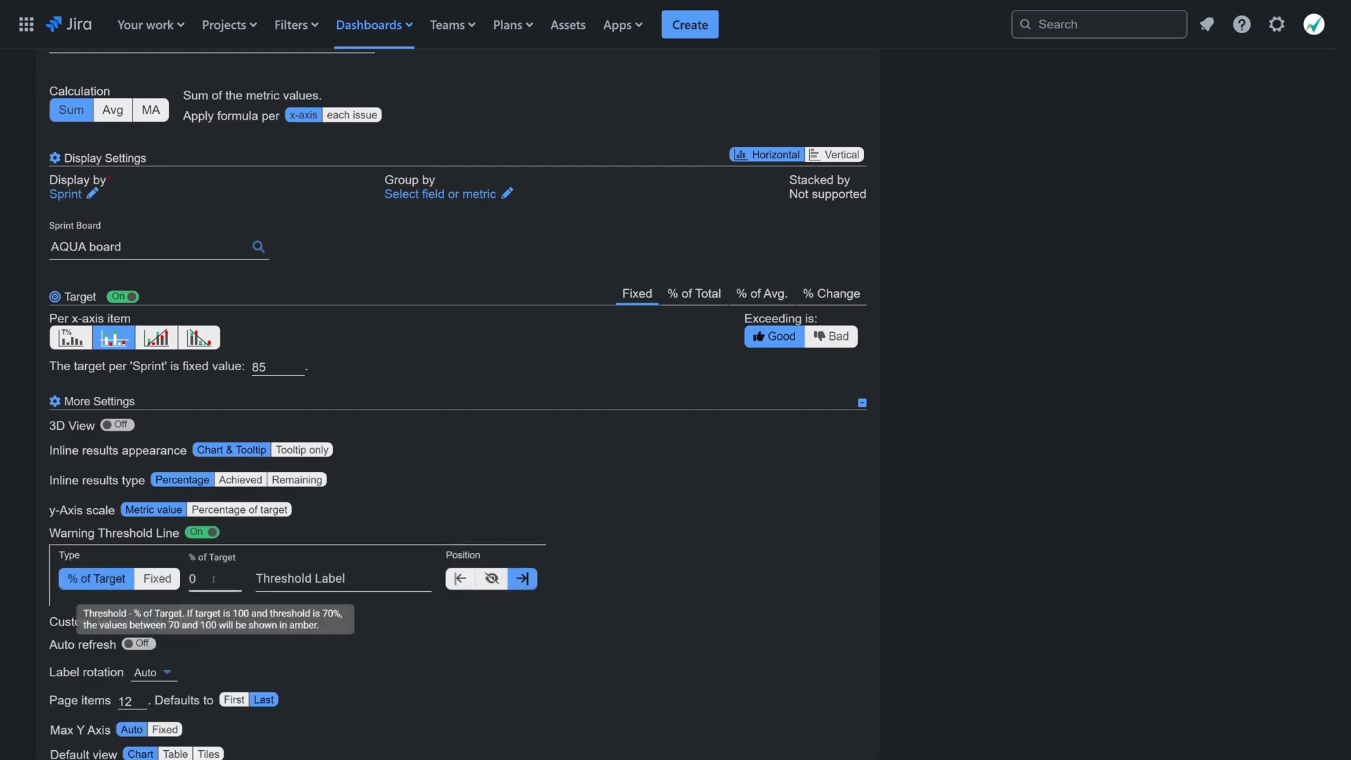
pyautogui.write('80')
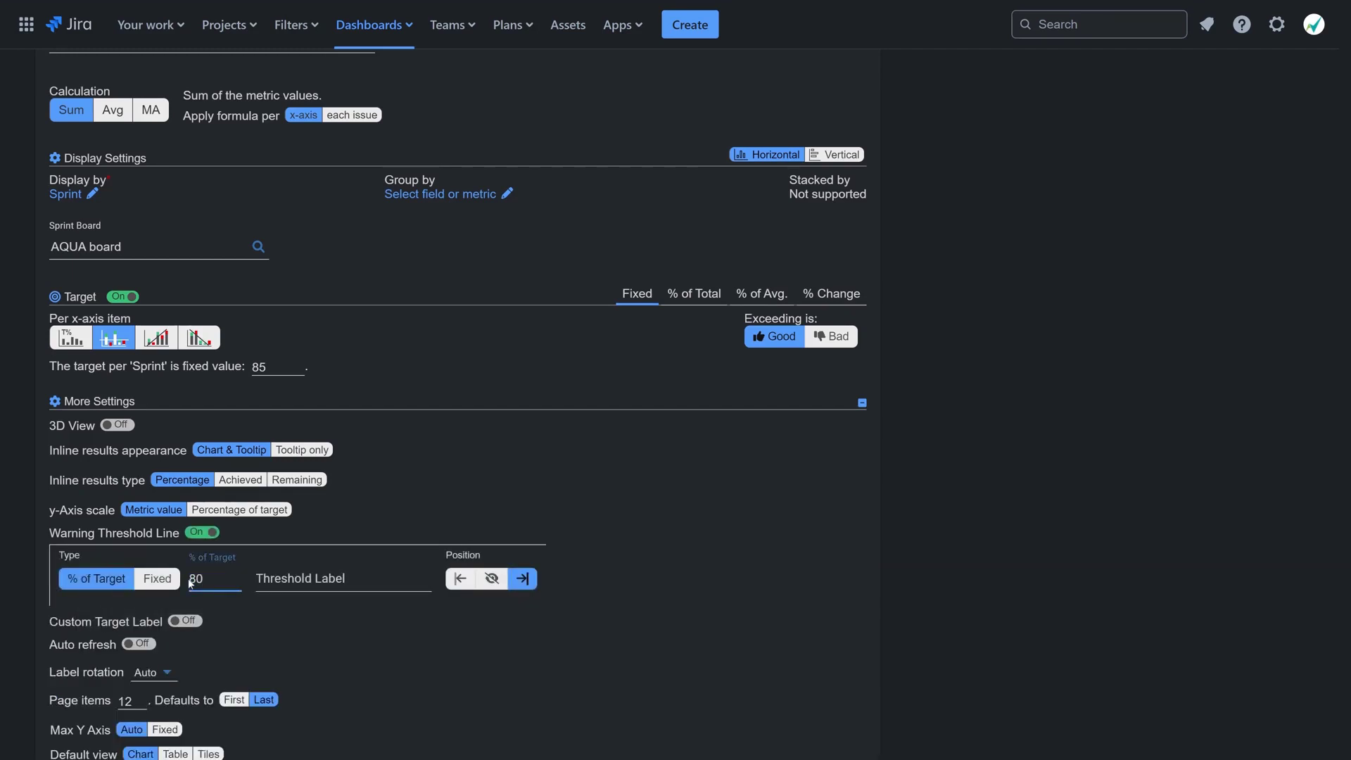
pyautogui.click(480, 634)
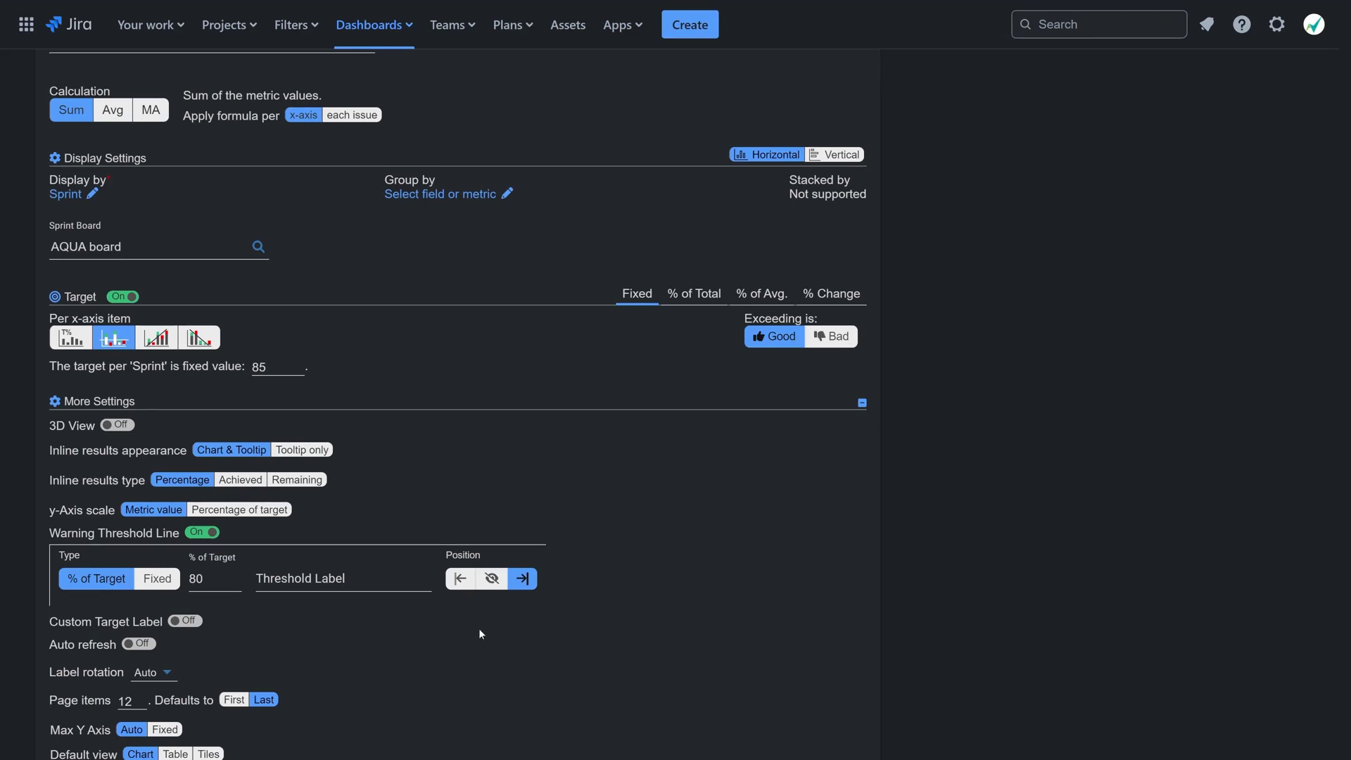
pyautogui.scroll(-3)
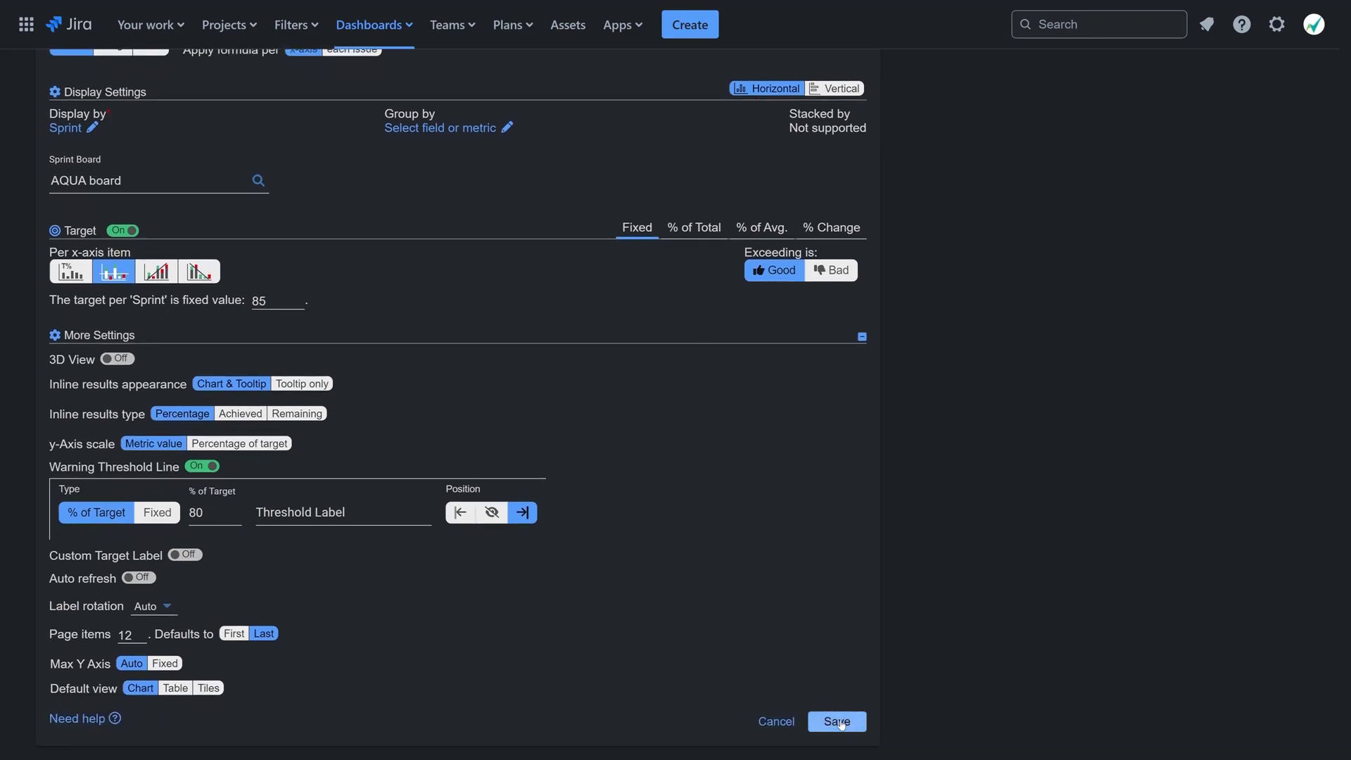
# - Save the gadget to show per-sprint Say-Do Ratio % bars with target and threshold lines
pyautogui.click(835, 721)
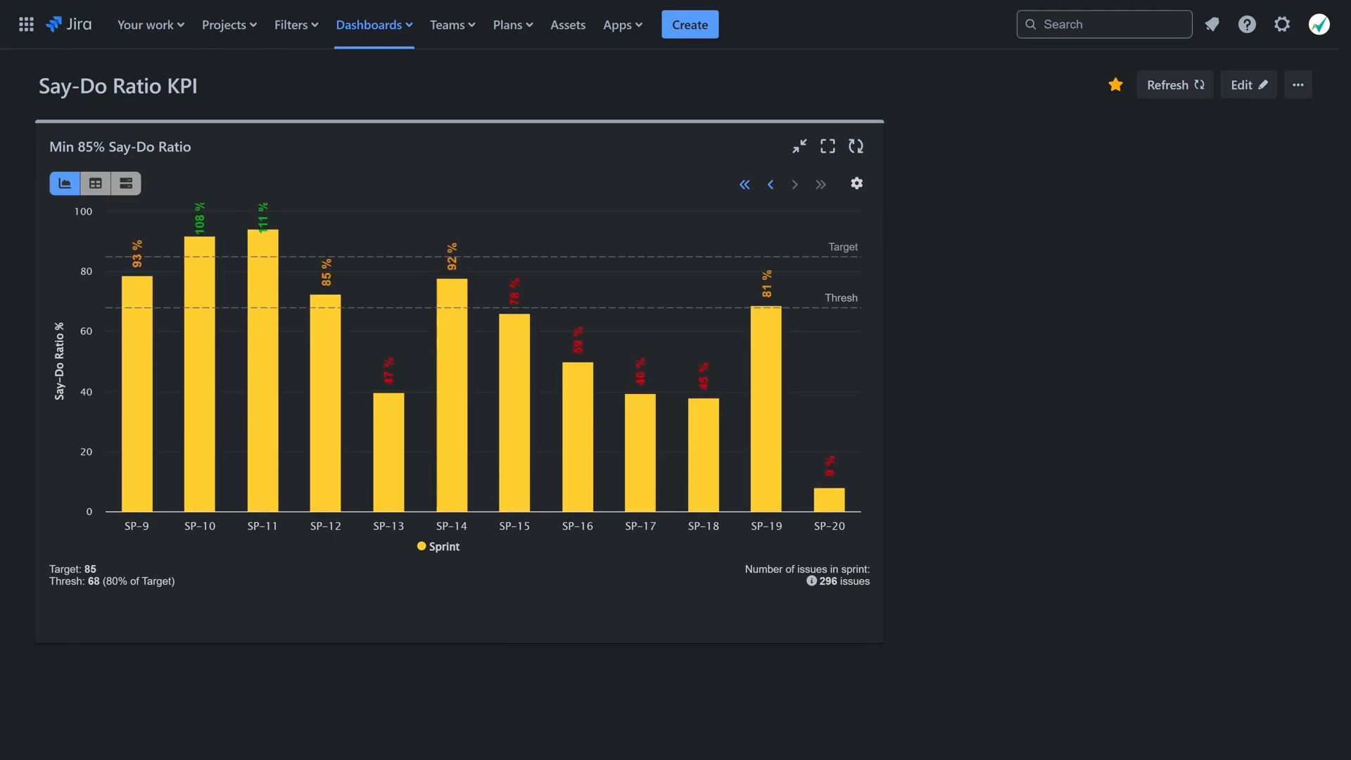
pyautogui.moveTo(762, 483)
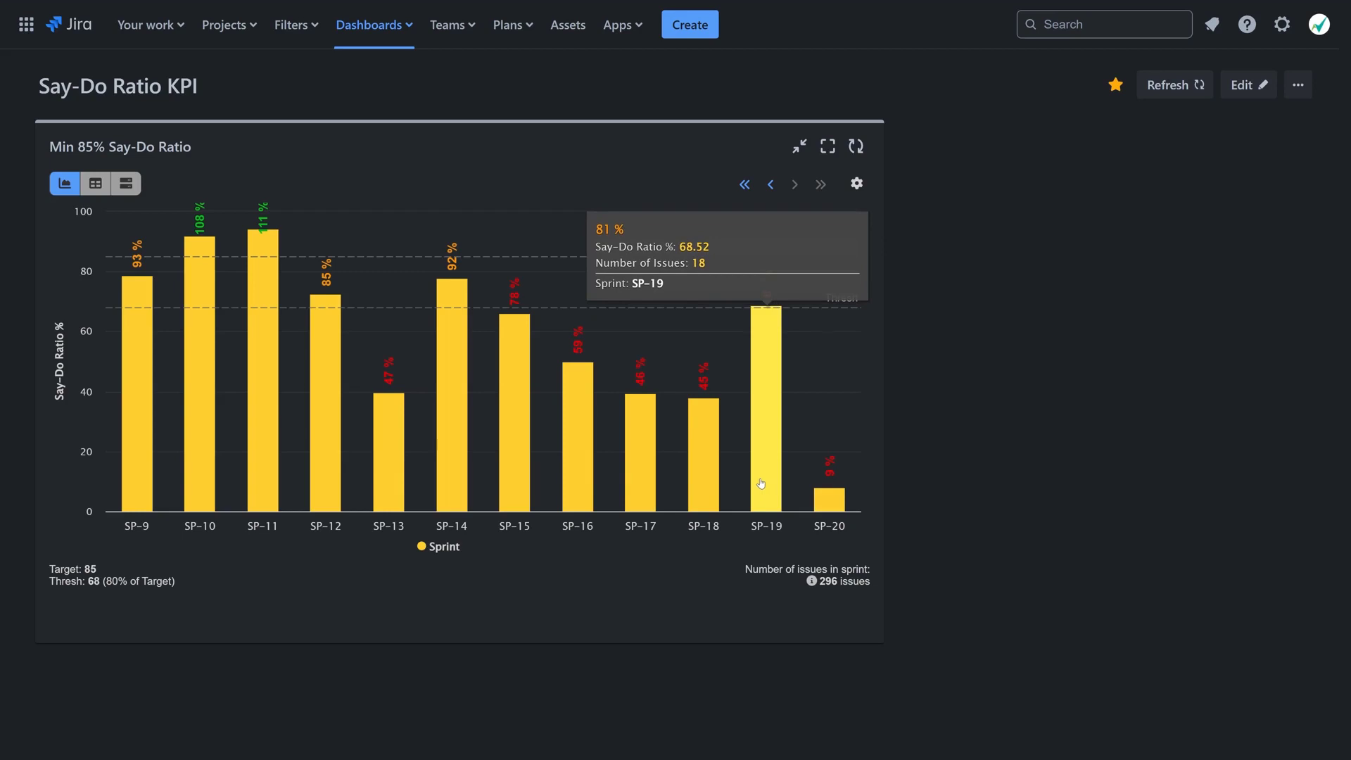